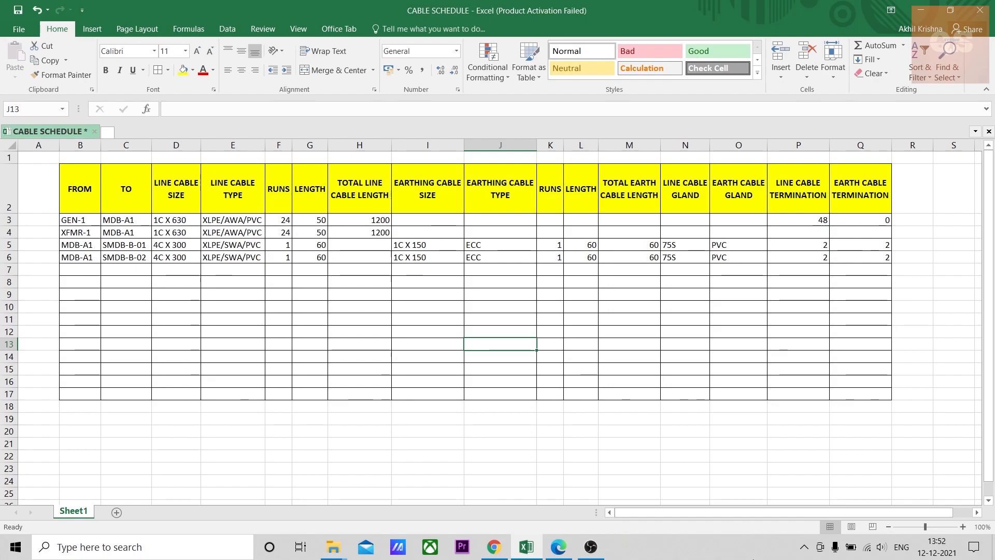
Review the schedule rows and cable size entries for the SMDB-B feeders.
{"action": "left_click", "coordinate": [556, 546]}
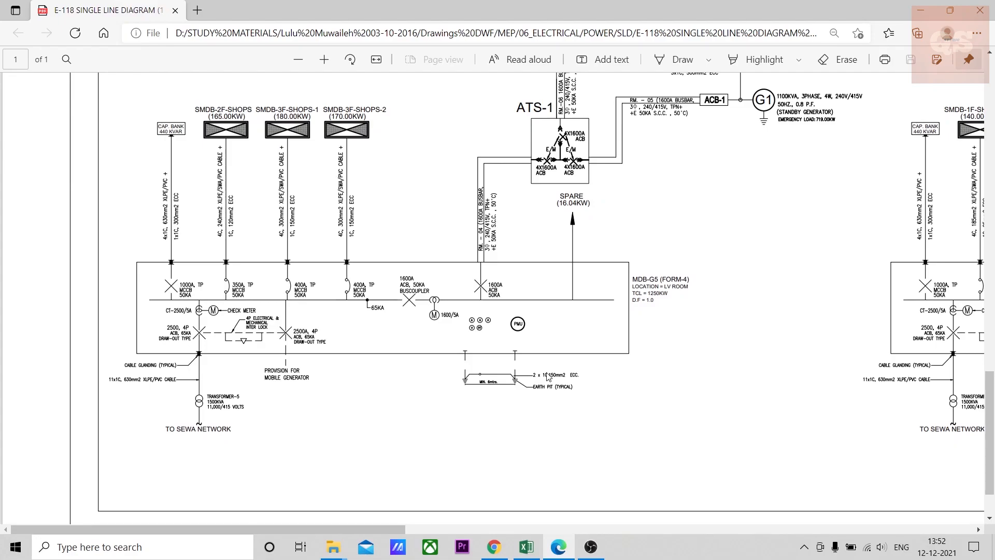
{"action": "mouse_move", "coordinate": [625, 358]}
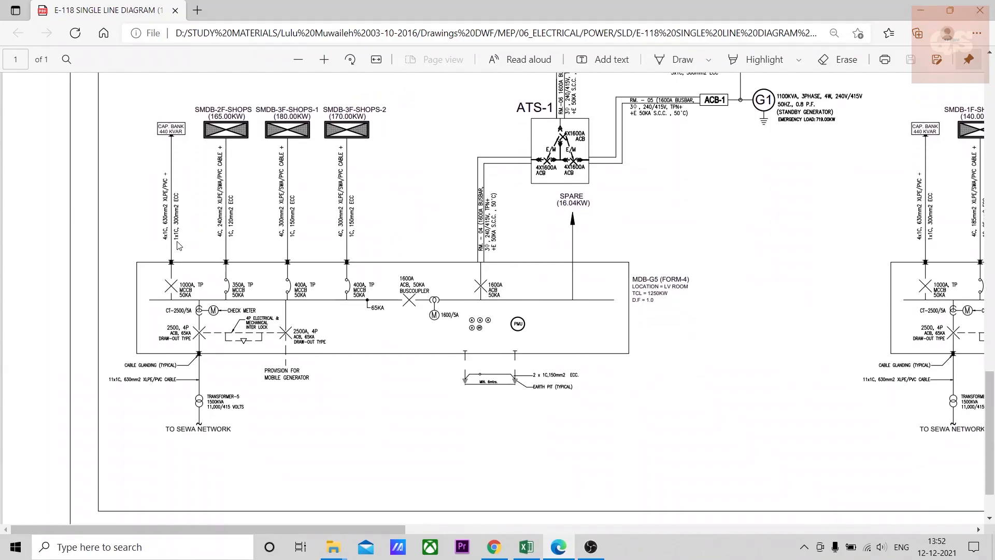
{"action": "mouse_move", "coordinate": [180, 247]}
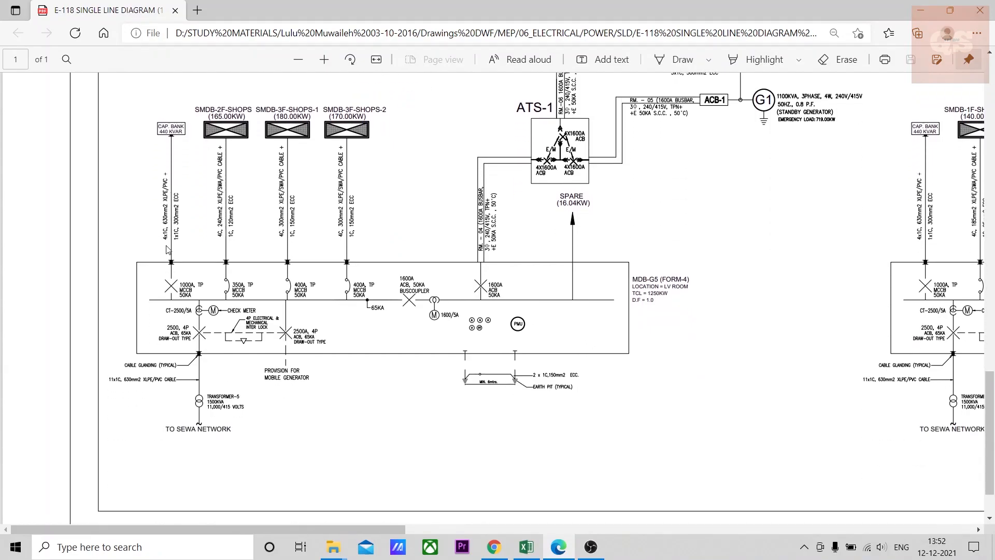
{"action": "mouse_move", "coordinate": [210, 260]}
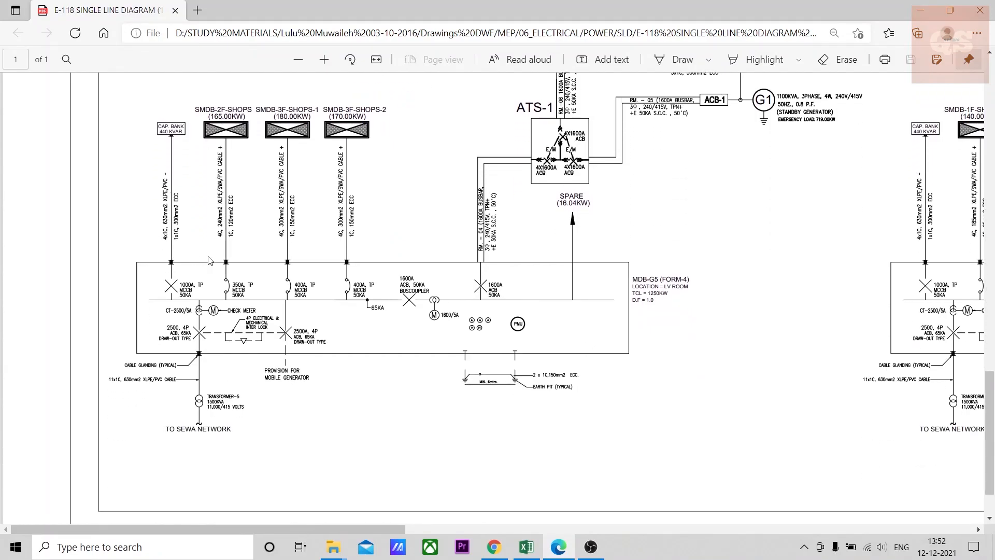
{"action": "mouse_move", "coordinate": [305, 272]}
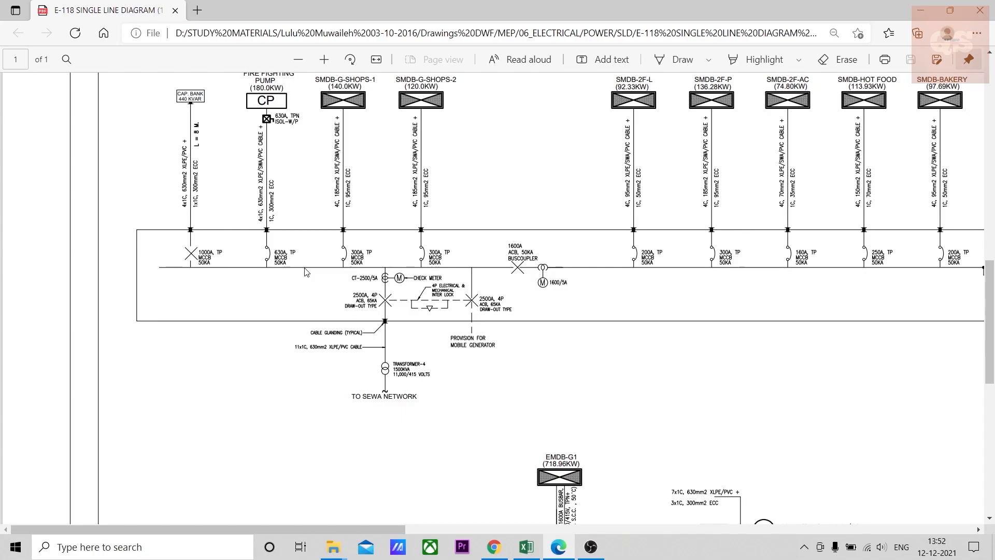
{"action": "mouse_move", "coordinate": [402, 290]}
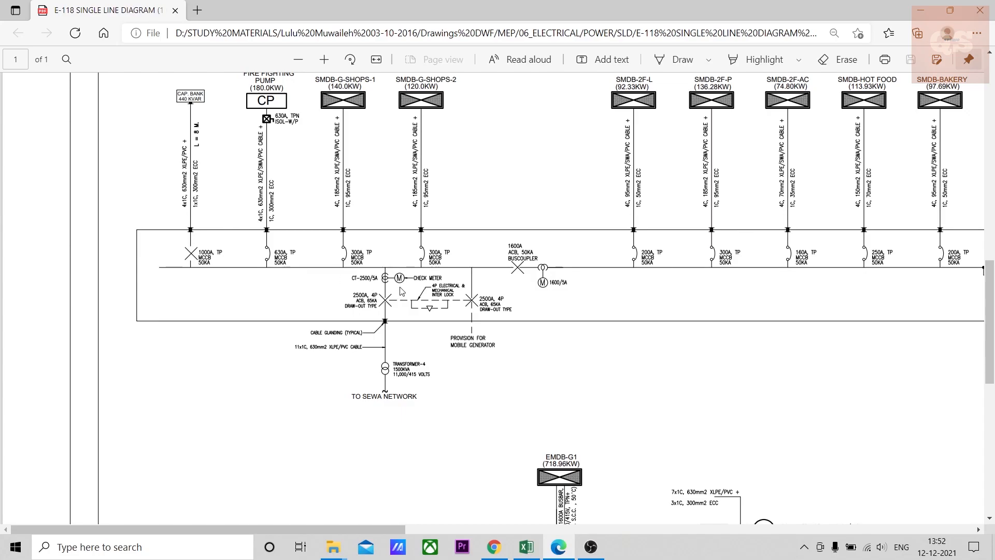
{"action": "scroll", "scroll_direction": "up", "scroll_amount": 3}
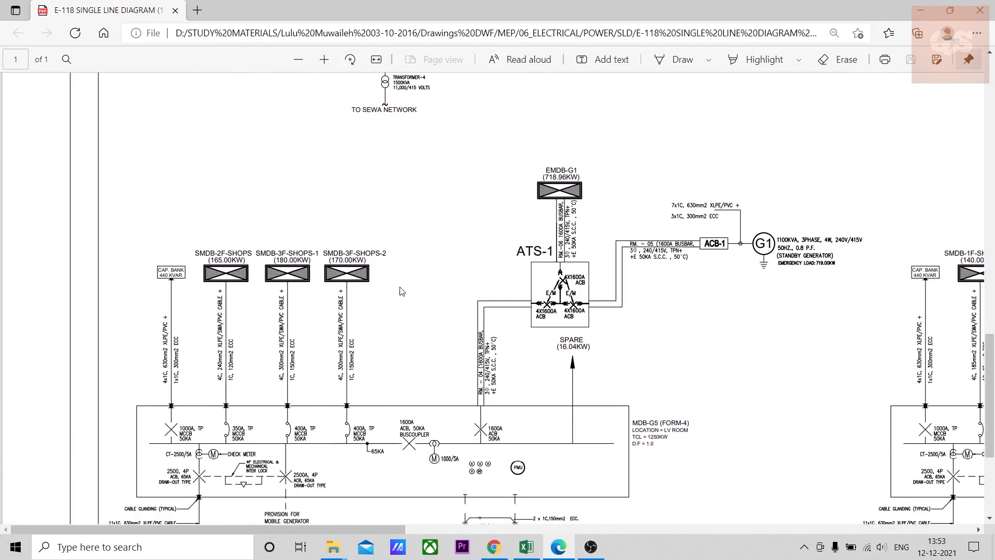
{"action": "scroll", "scroll_direction": "down", "scroll_amount": 3}
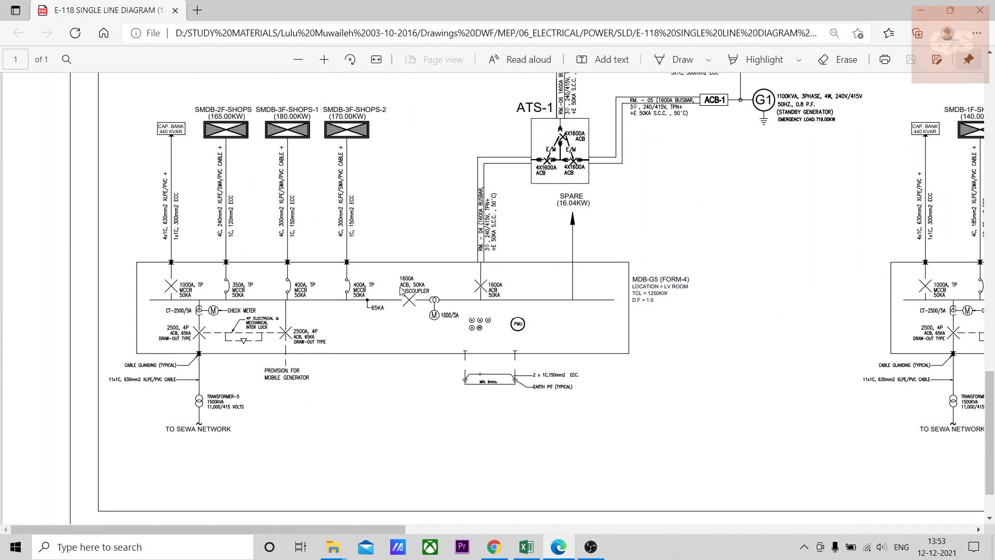
{"action": "scroll", "scroll_direction": "down", "scroll_amount": 3}
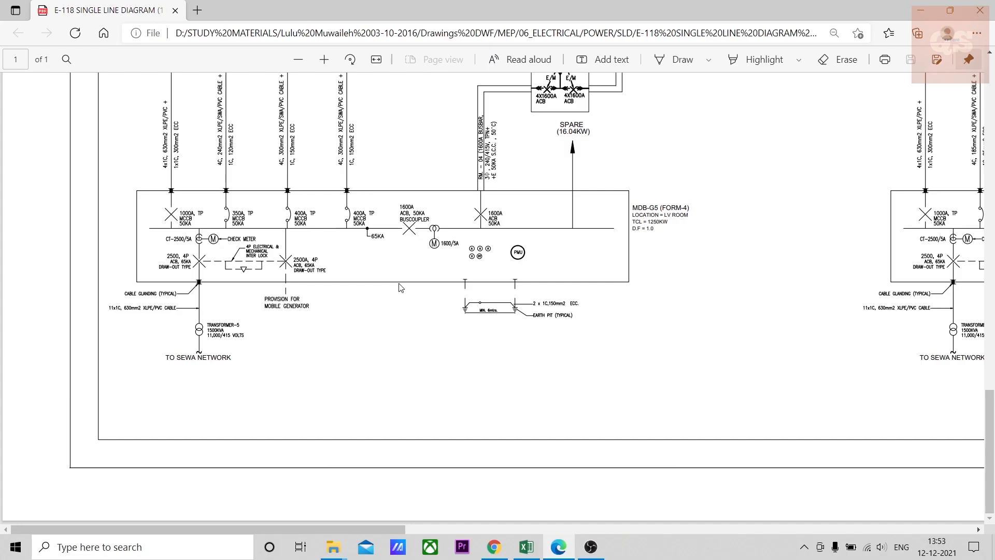
{"action": "scroll", "scroll_direction": "up", "scroll_amount": 3}
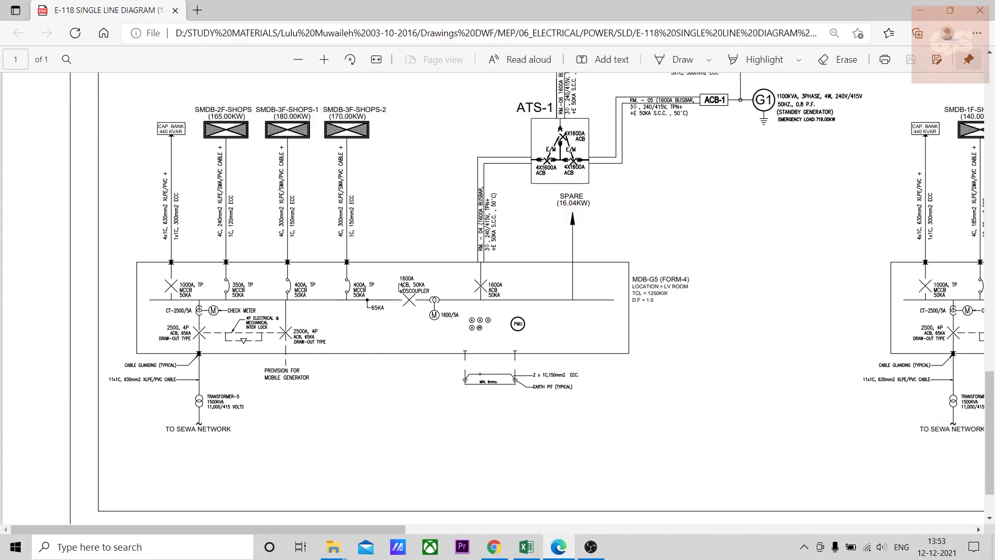
{"action": "left_click", "coordinate": [525, 546]}
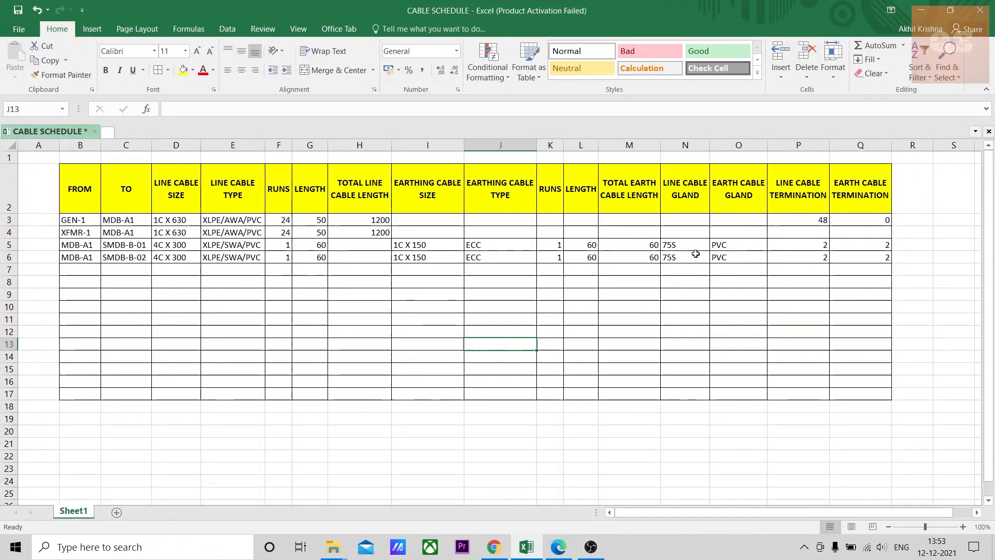
{"action": "mouse_move", "coordinate": [601, 227]}
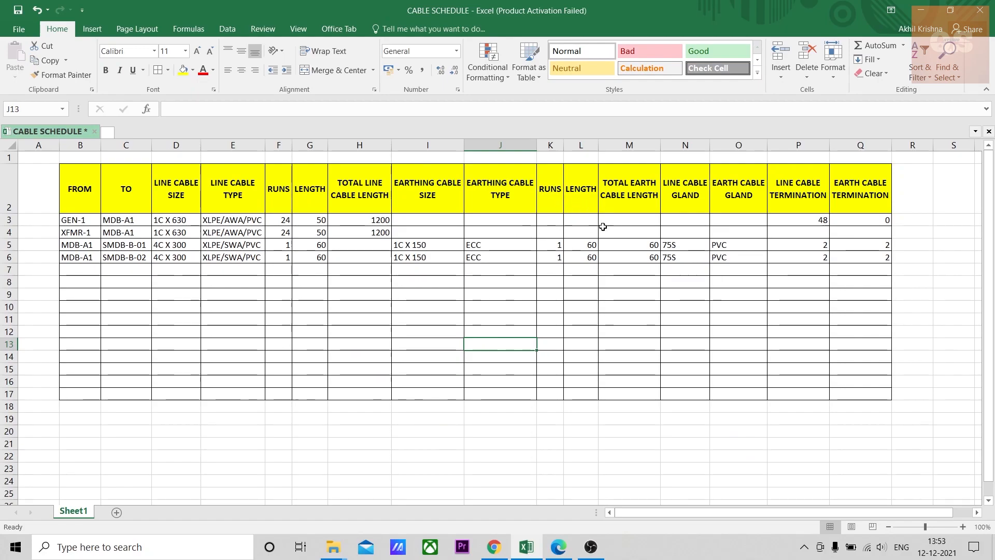
{"action": "mouse_move", "coordinate": [662, 224]}
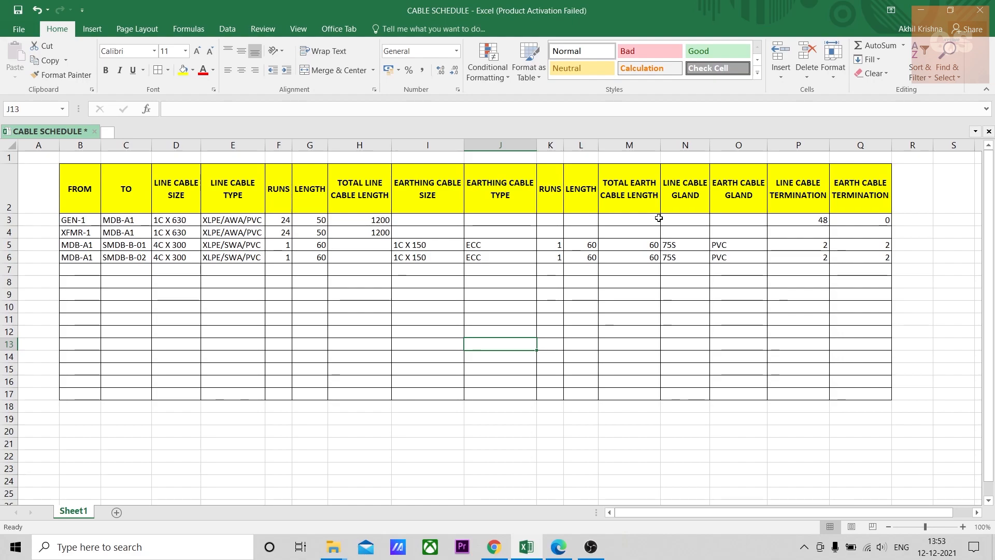
{"action": "mouse_move", "coordinate": [587, 244]}
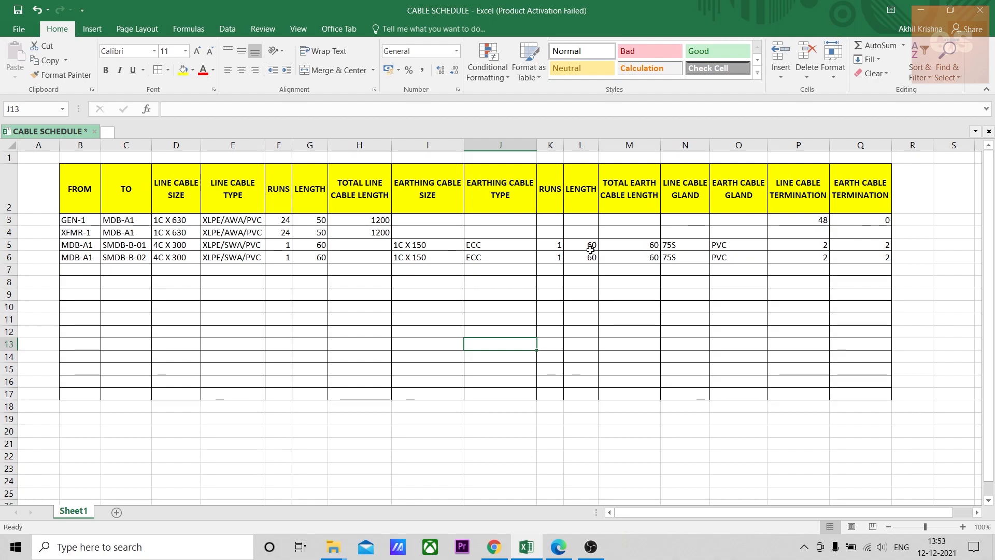
{"action": "mouse_move", "coordinate": [455, 276]}
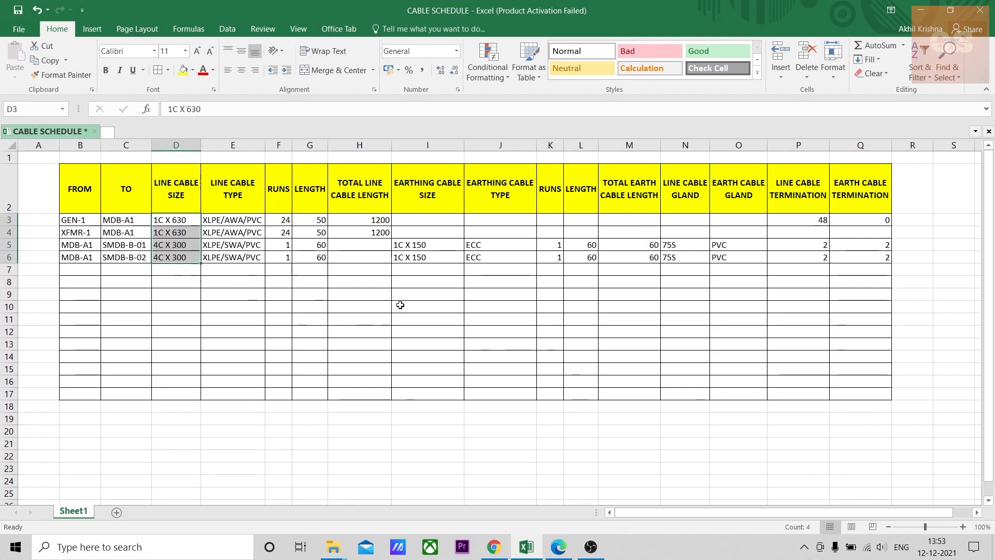
{"action": "left_click", "coordinate": [80, 187]}
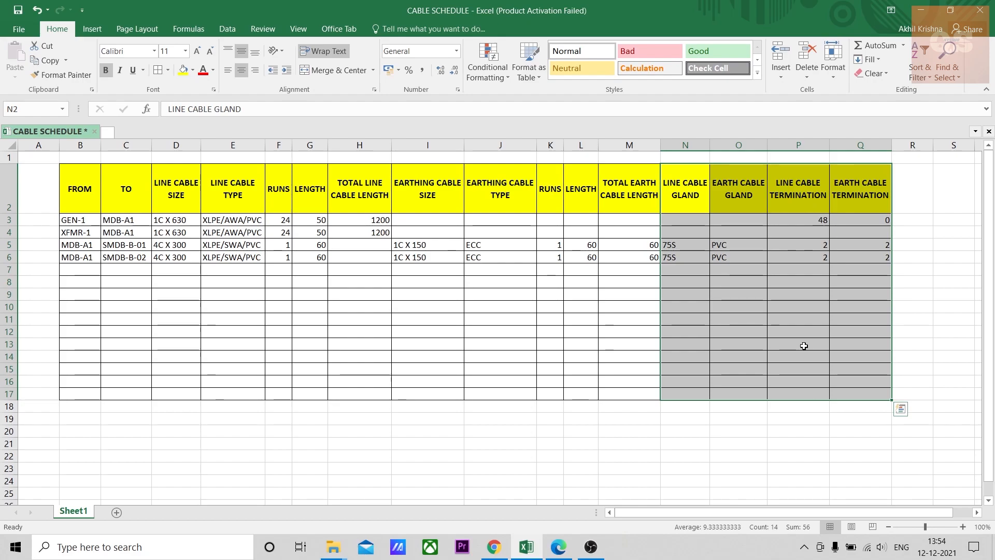
{"action": "mouse_move", "coordinate": [607, 453]}
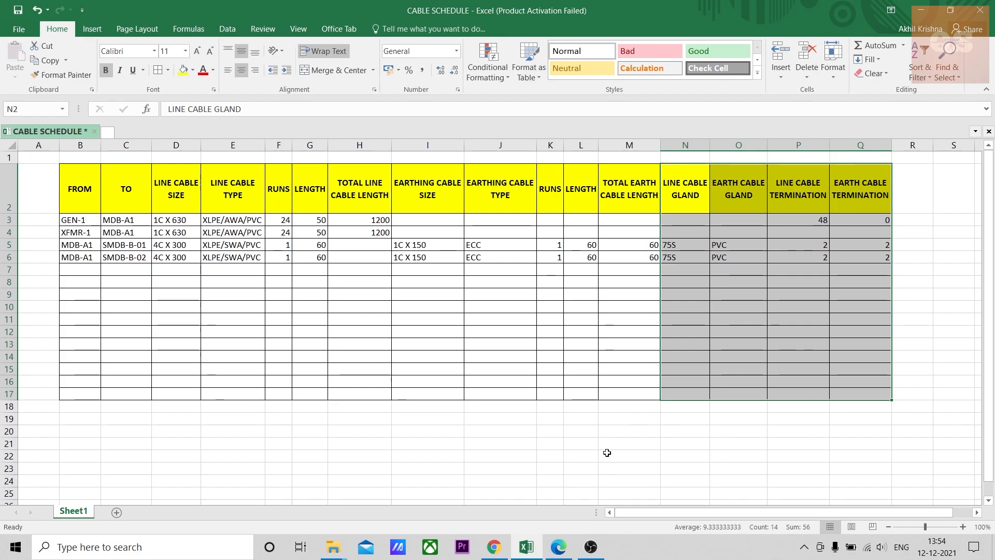
{"action": "mouse_move", "coordinate": [581, 444]}
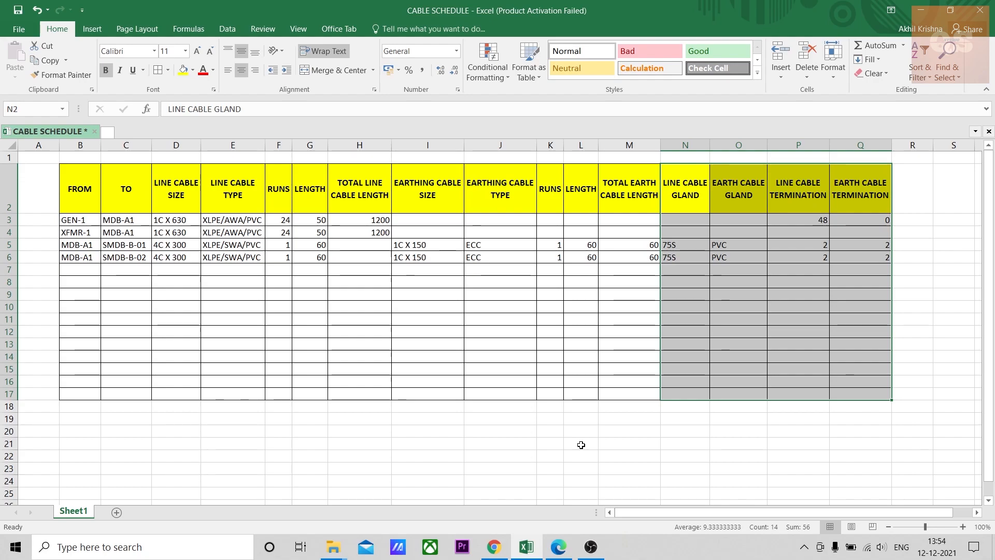
{"action": "mouse_move", "coordinate": [715, 220]}
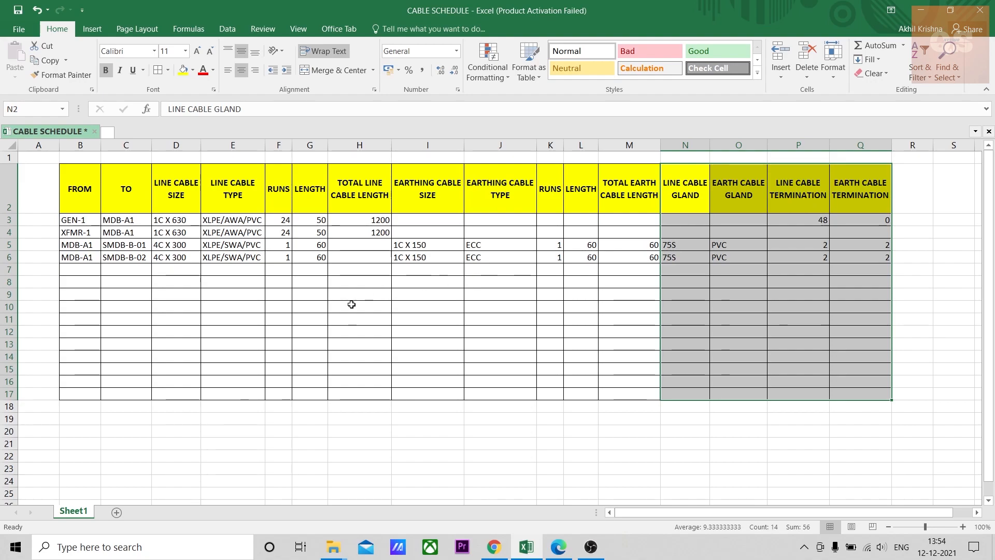
{"action": "mouse_move", "coordinate": [431, 308]}
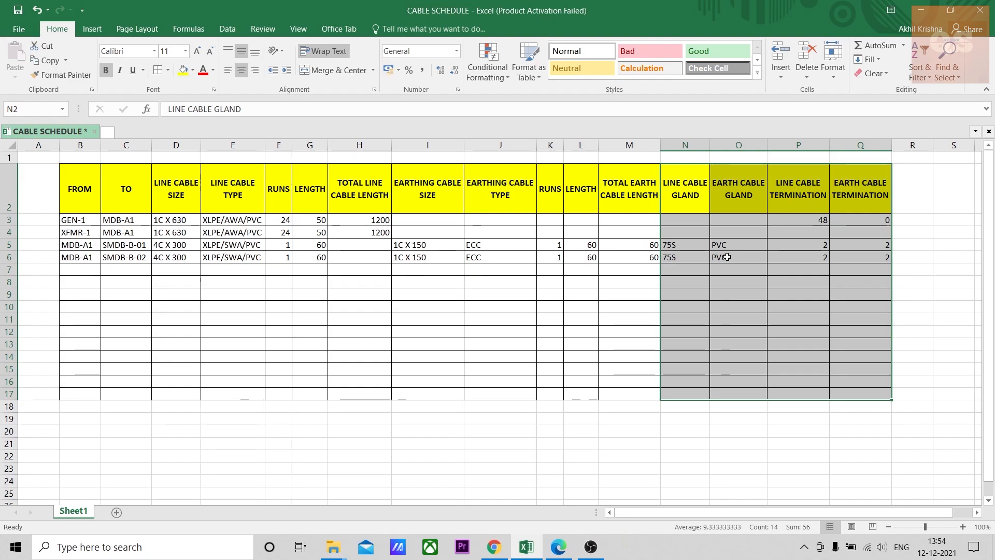
Check the line cable glands, size and type for SMDB-B-01/02, then bring up the SWA gland chart in Chrome.
{"action": "left_click", "coordinate": [628, 419]}
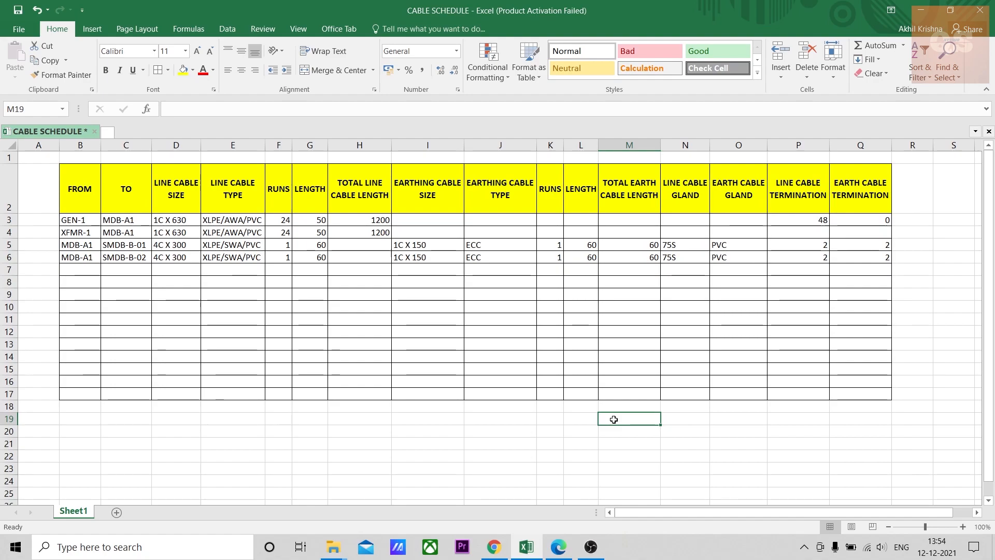
{"action": "mouse_move", "coordinate": [697, 245]}
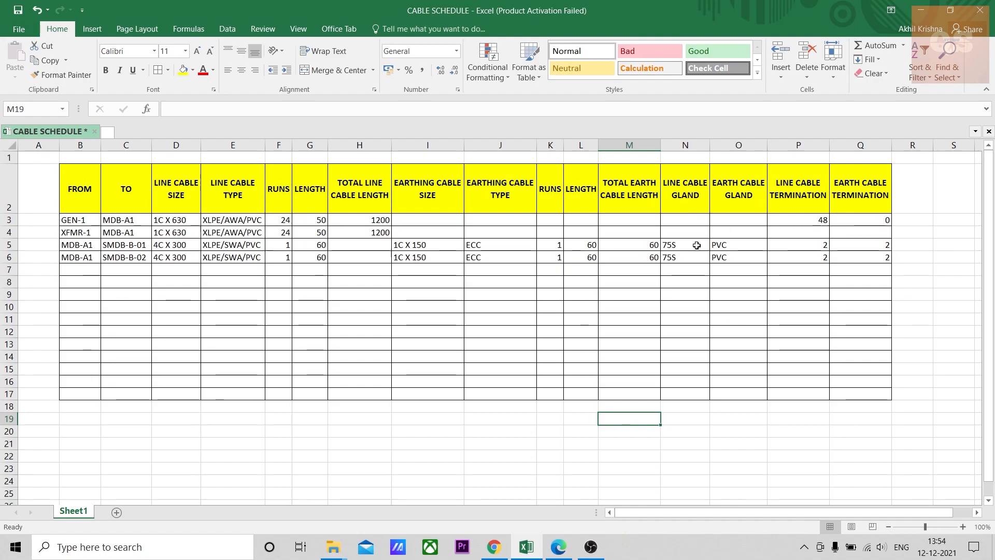
{"action": "mouse_move", "coordinate": [793, 250]}
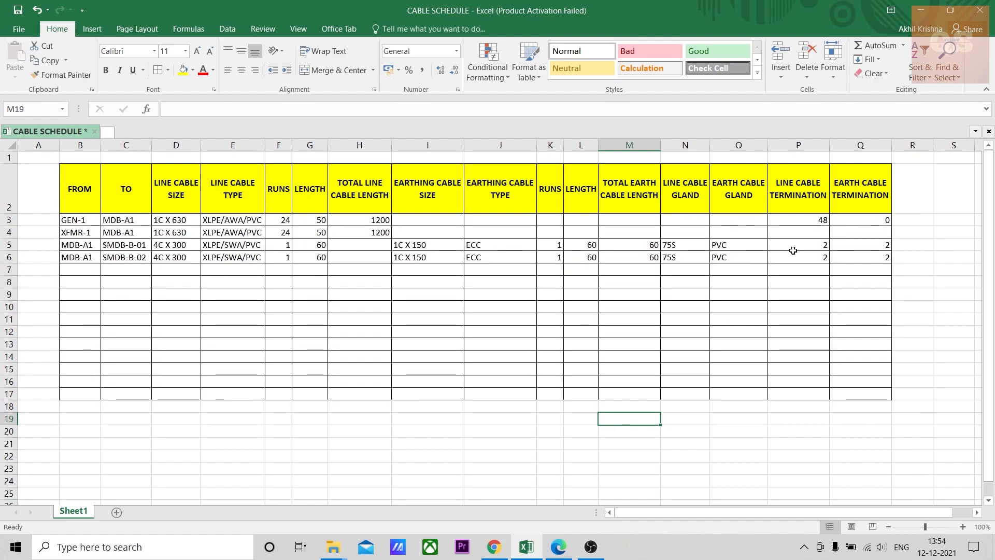
{"action": "left_click", "coordinate": [686, 245]}
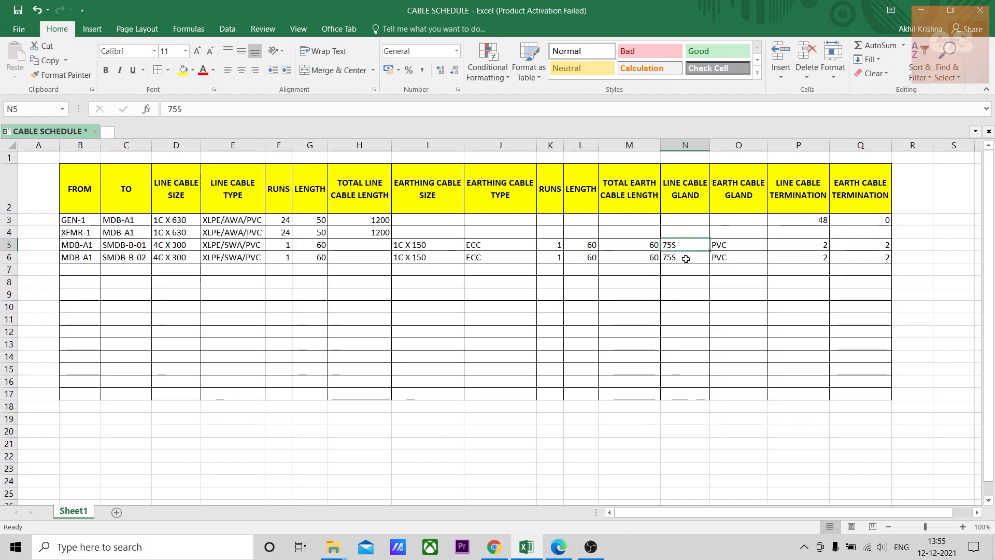
{"action": "left_click", "coordinate": [685, 257]}
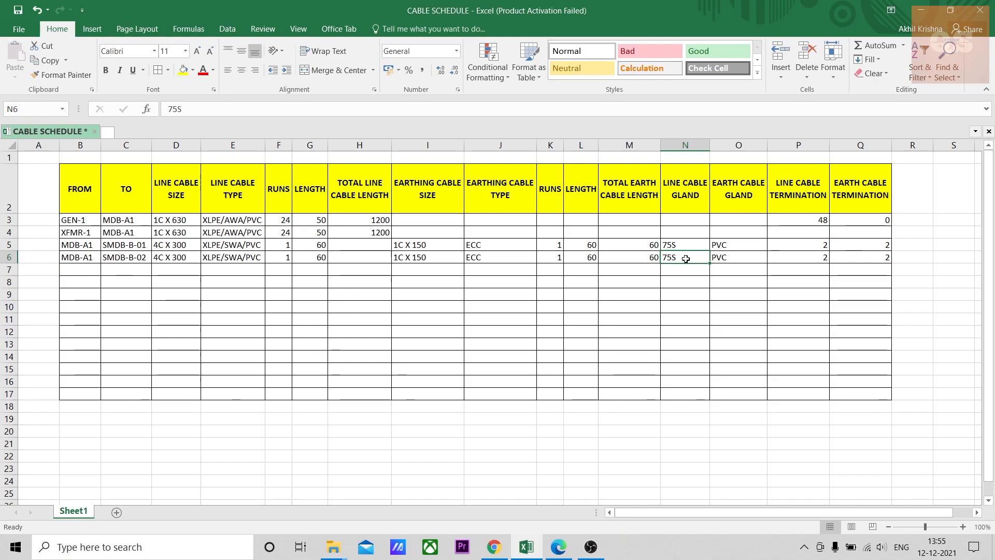
{"action": "mouse_move", "coordinate": [546, 426]}
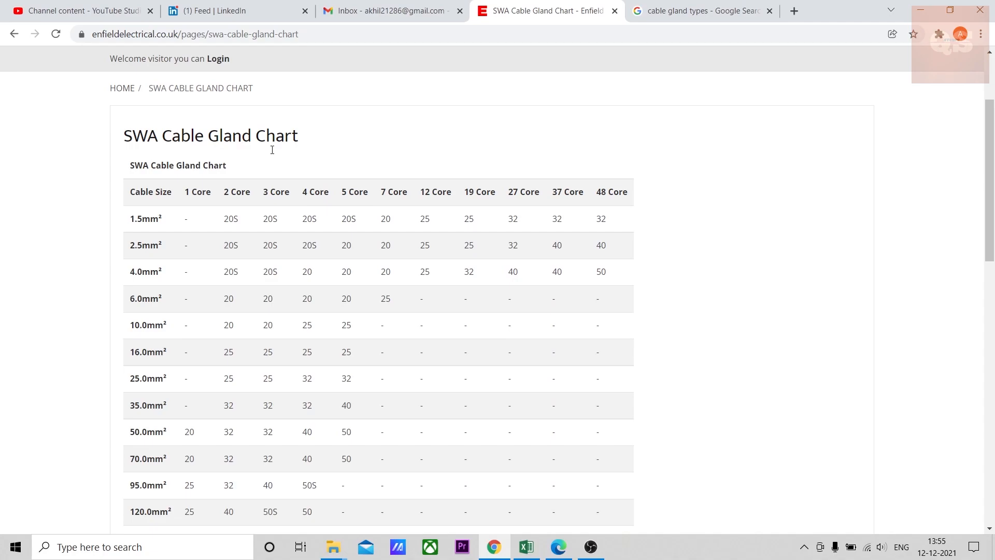
{"action": "mouse_move", "coordinate": [300, 168]}
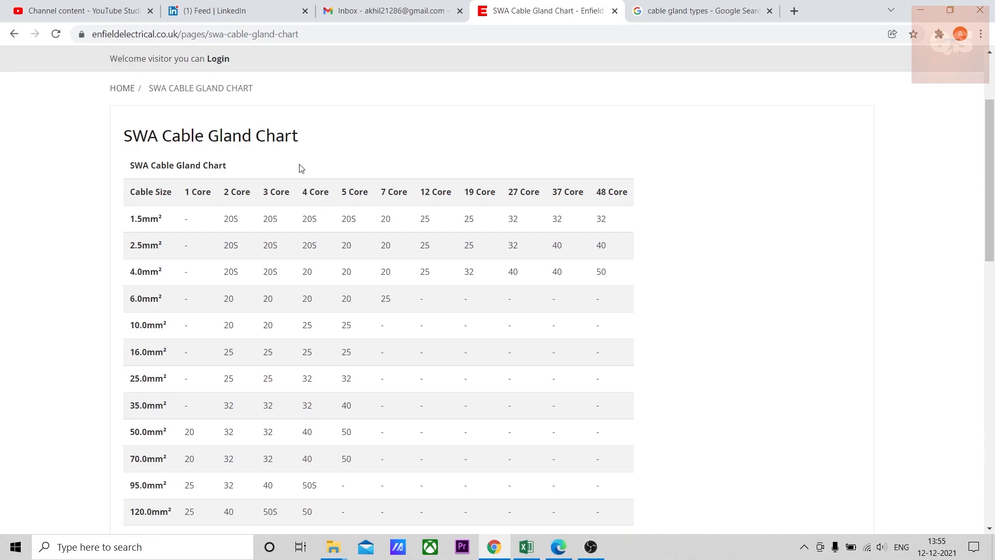
{"action": "mouse_move", "coordinate": [293, 184]}
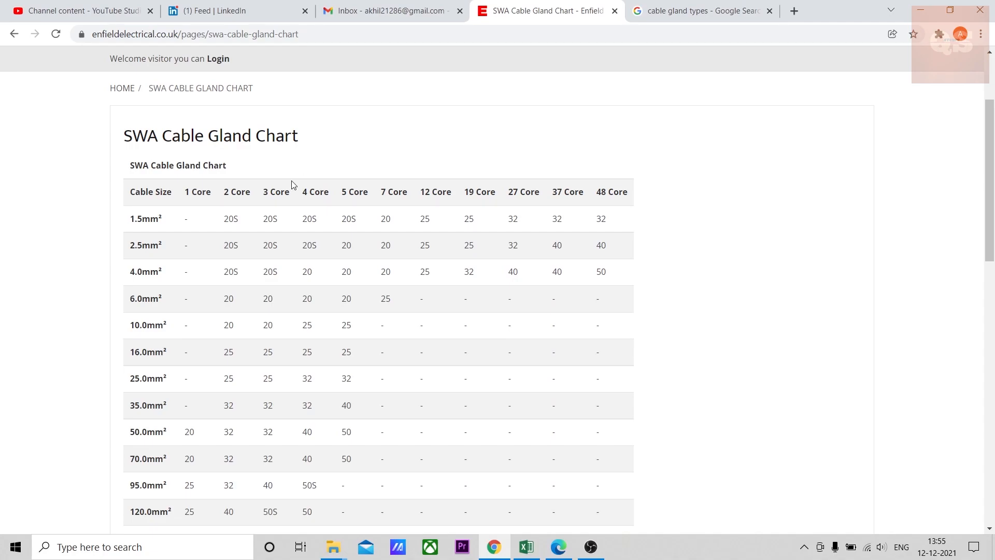
{"action": "mouse_move", "coordinate": [341, 222]}
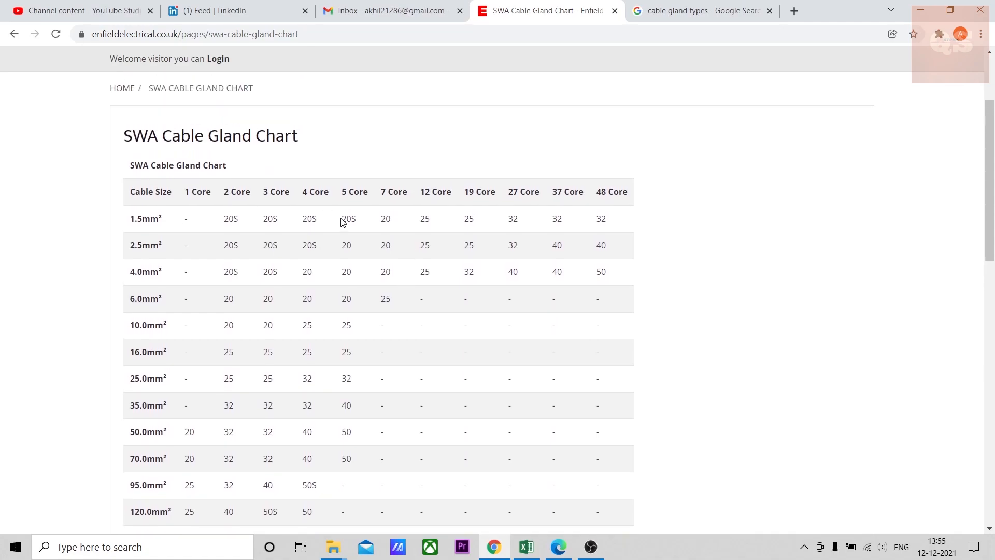
{"action": "left_click", "coordinate": [526, 546]}
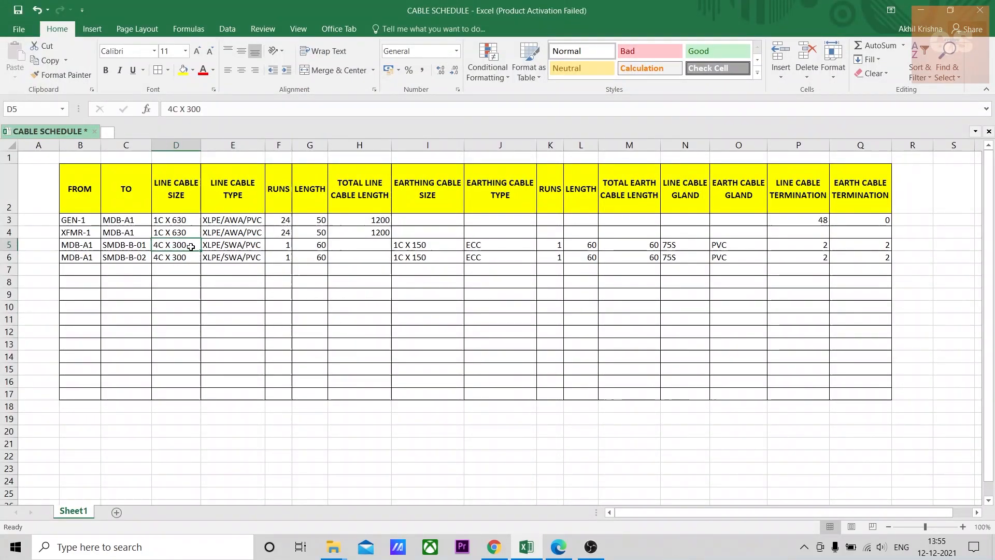
{"action": "left_click", "coordinate": [232, 244]}
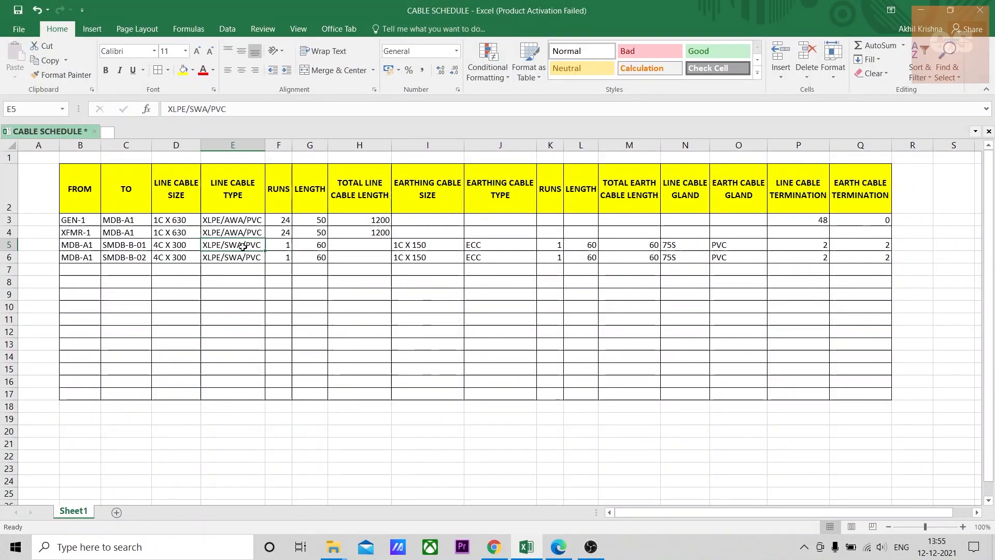
{"action": "left_click", "coordinate": [684, 245]}
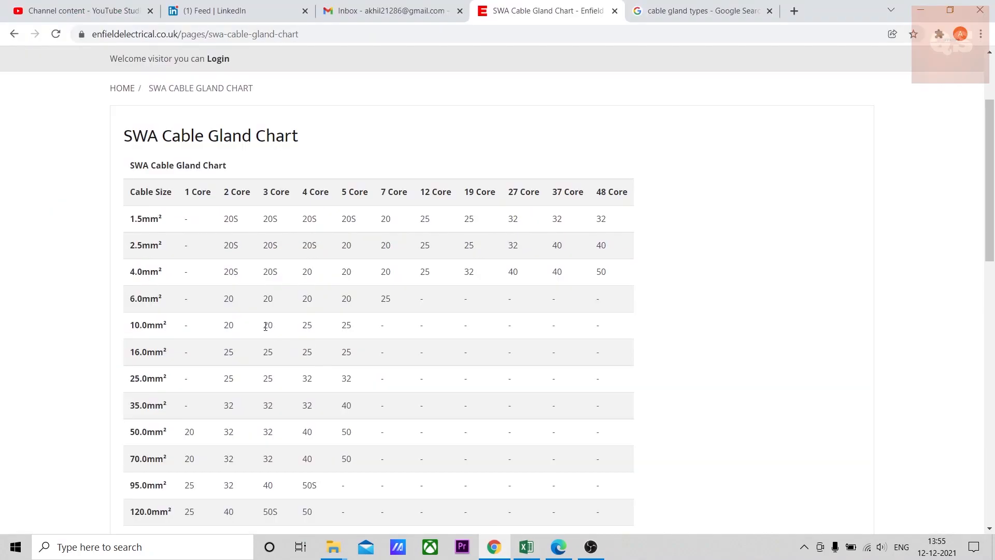
{"action": "mouse_move", "coordinate": [320, 193]}
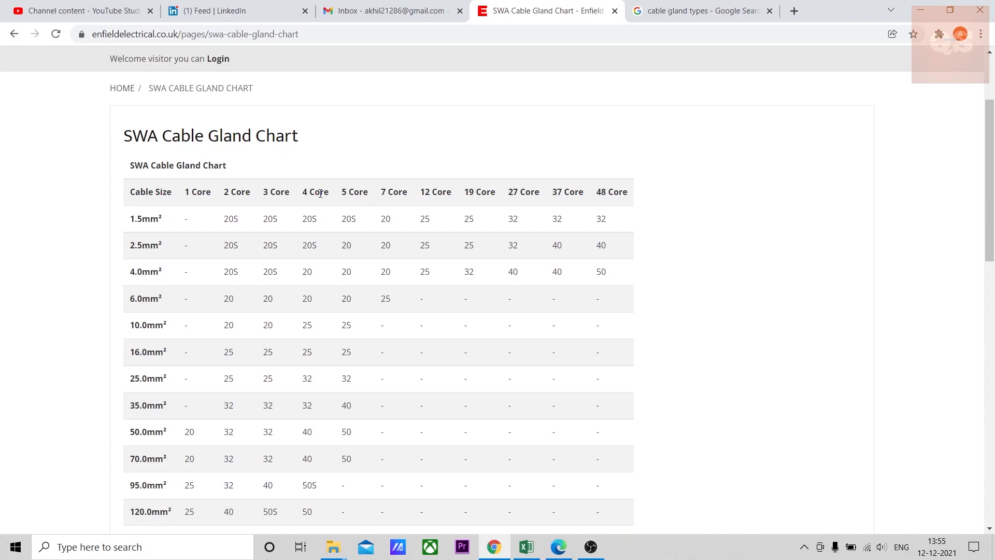
{"action": "scroll", "scroll_direction": "down", "scroll_amount": 3}
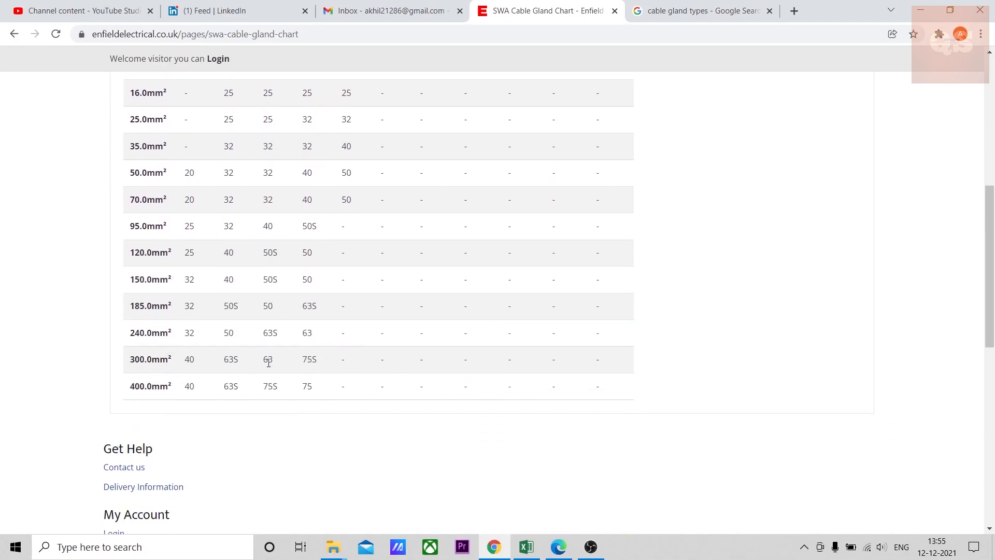
{"action": "scroll", "scroll_direction": "up", "scroll_amount": 3}
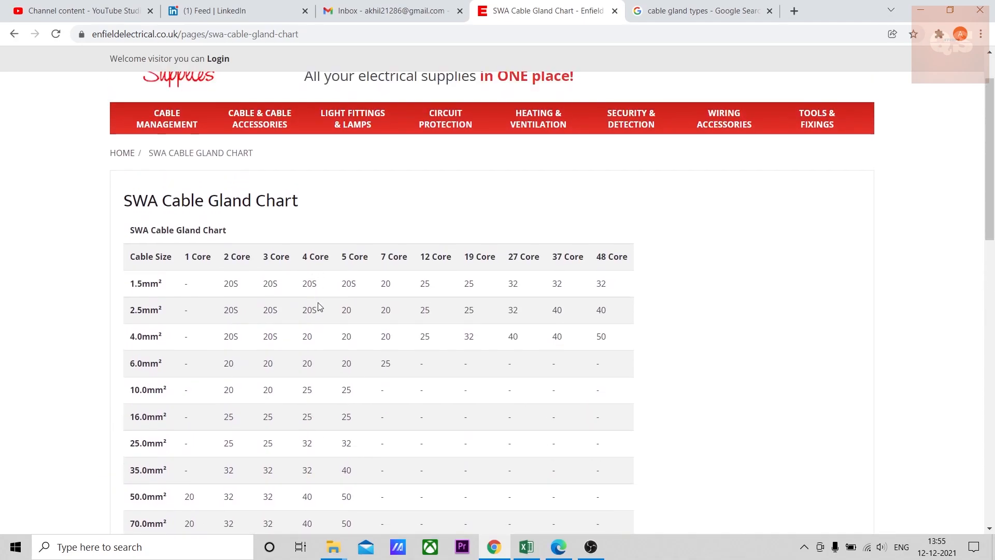
{"action": "scroll", "scroll_direction": "down", "scroll_amount": 3}
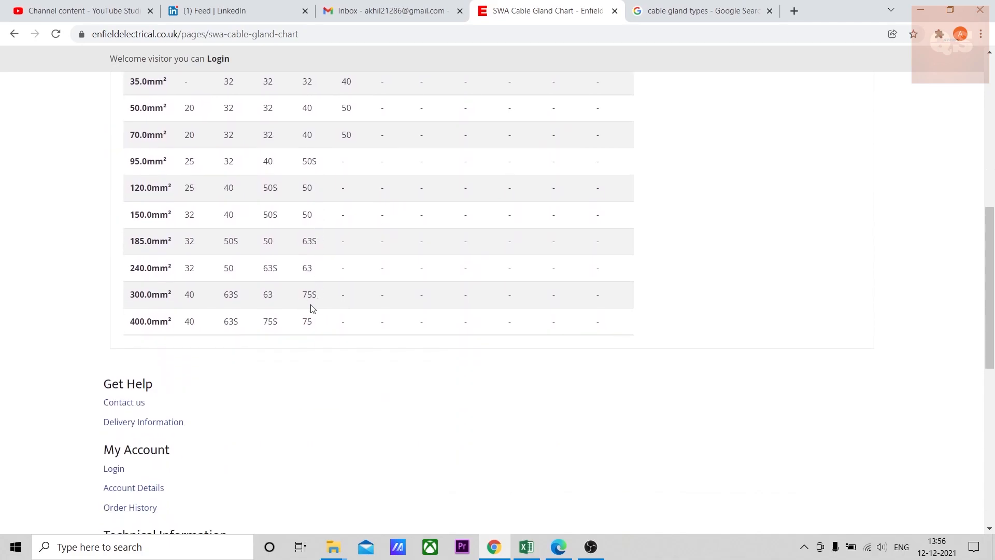
{"action": "left_click", "coordinate": [526, 546]}
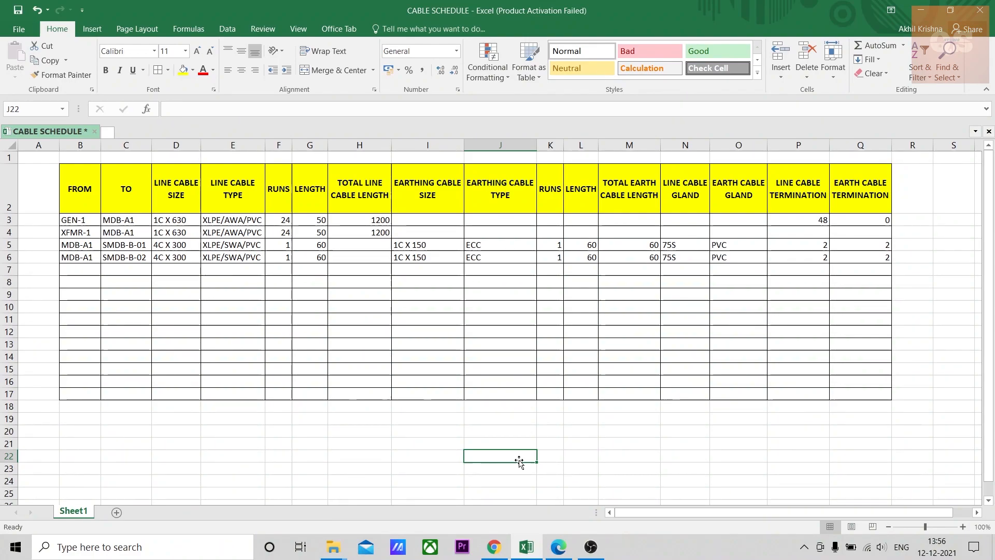
{"action": "mouse_move", "coordinate": [519, 464]}
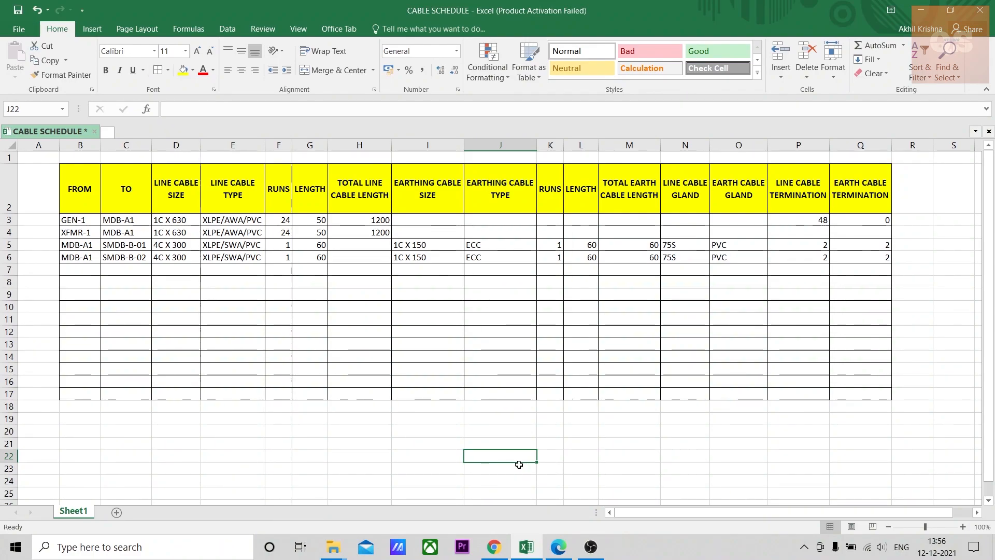
{"action": "left_click", "coordinate": [798, 244]}
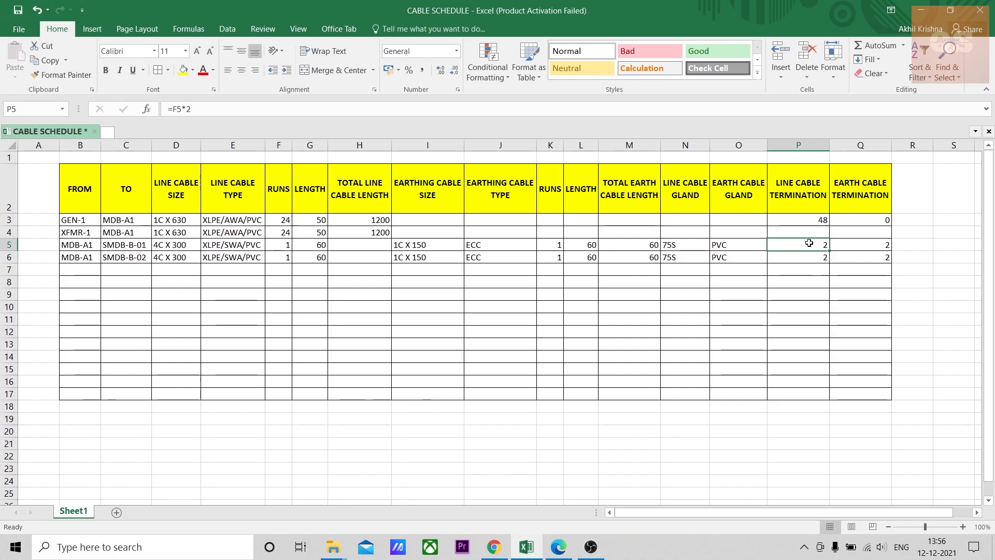
{"action": "mouse_move", "coordinate": [216, 219]}
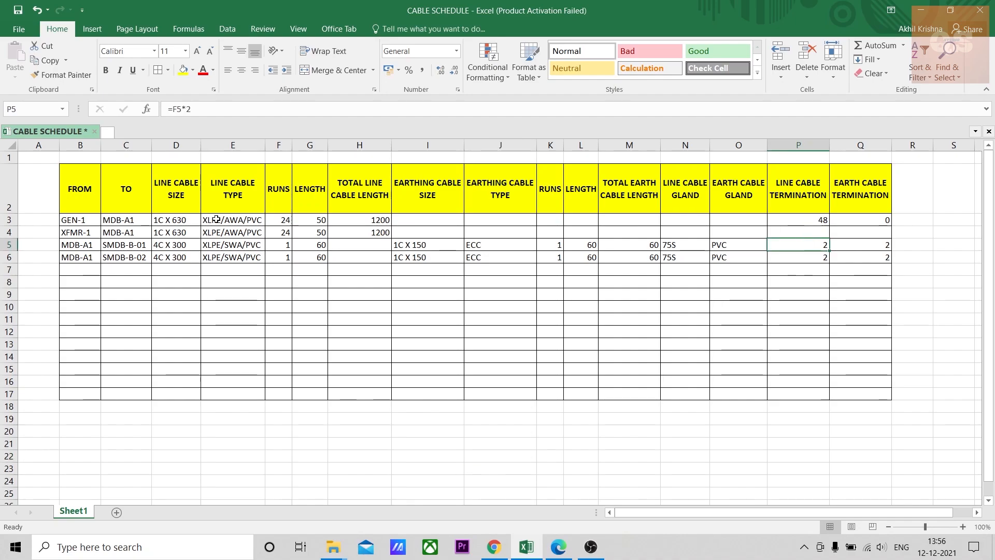
{"action": "left_click", "coordinate": [125, 220]}
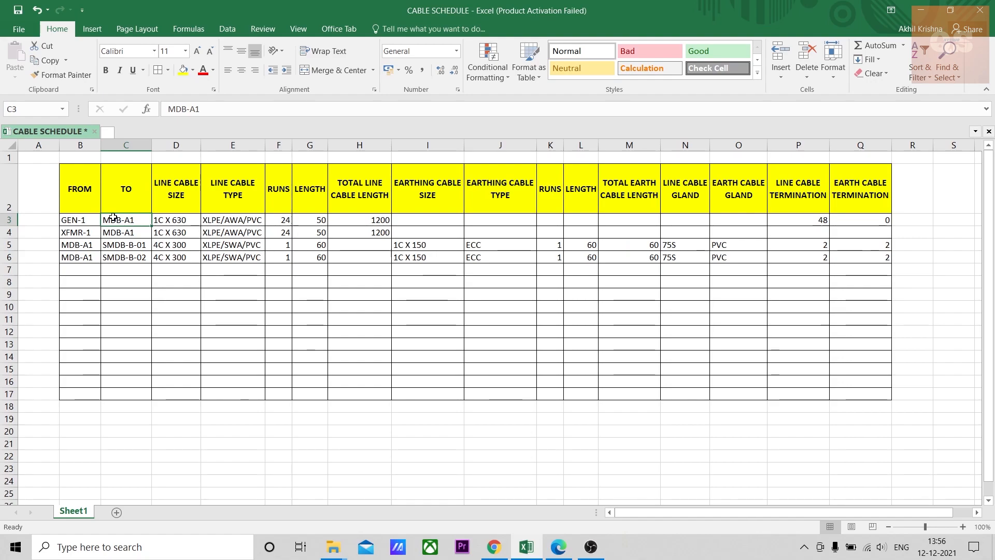
{"action": "left_click", "coordinate": [799, 220]}
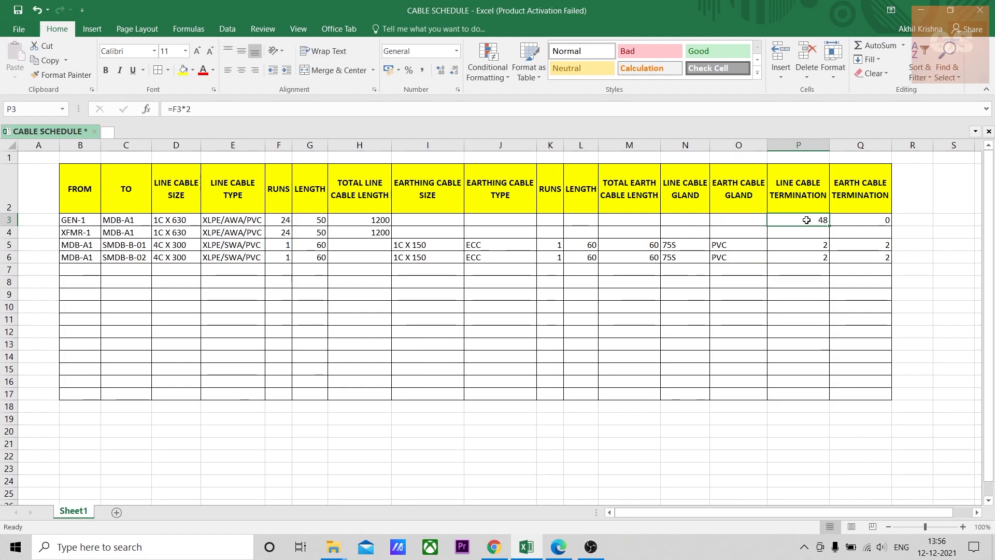
{"action": "mouse_move", "coordinate": [297, 159]}
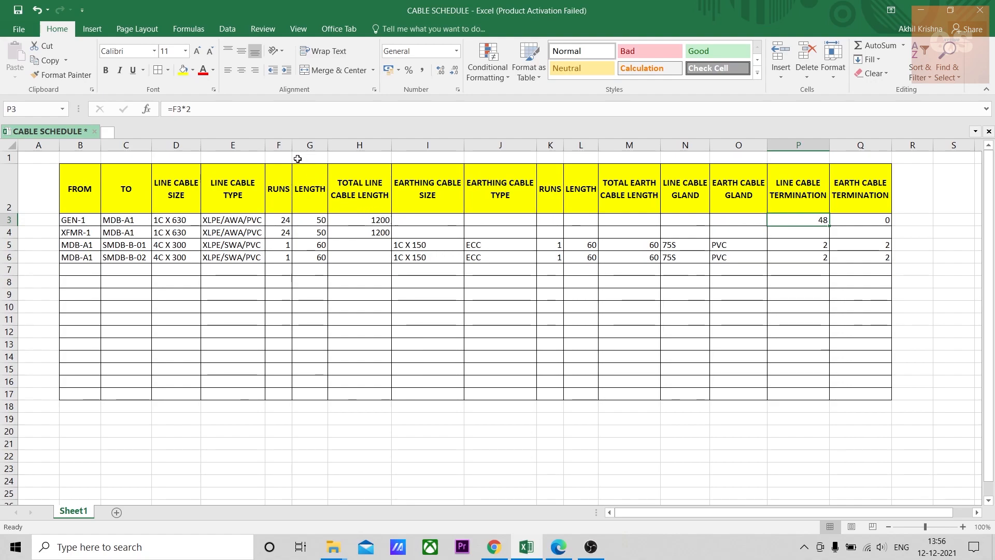
{"action": "left_click", "coordinate": [278, 220]}
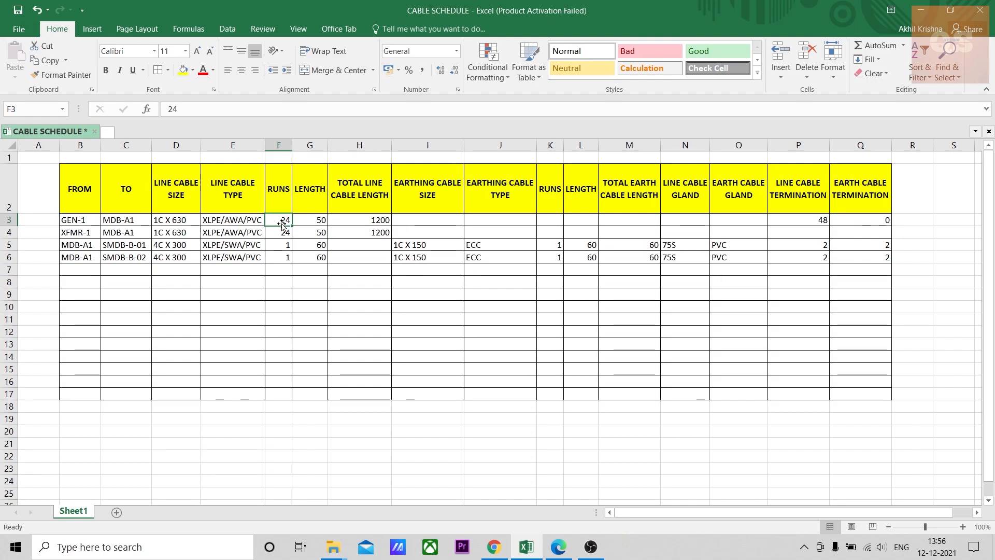
{"action": "left_click_drag", "start_coordinate": [75, 220], "coordinate": [427, 220]}
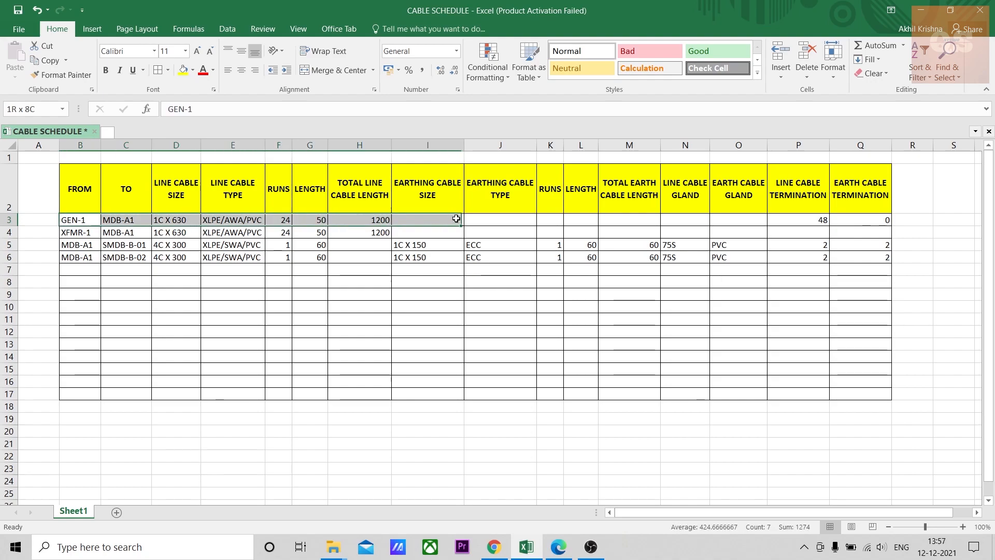
{"action": "left_click", "coordinate": [80, 220]}
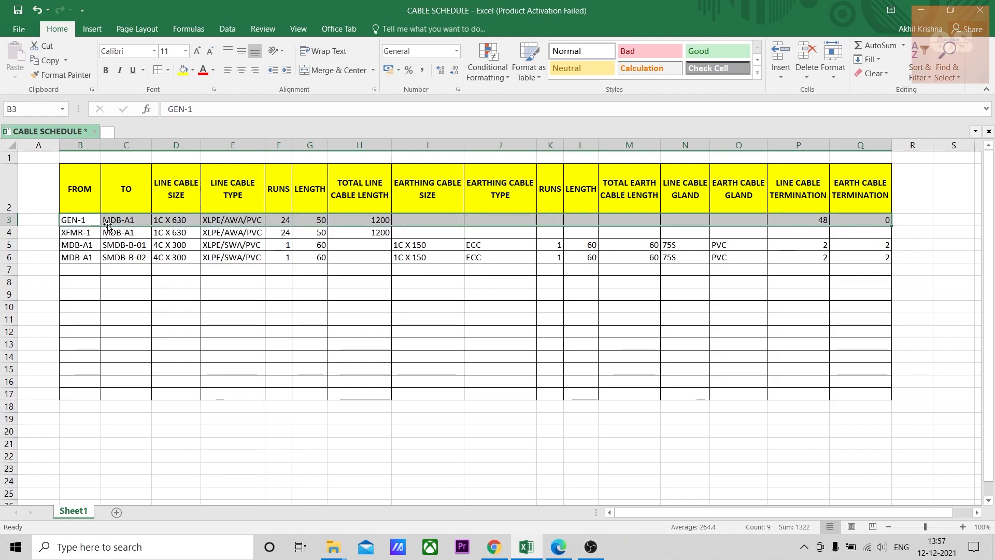
{"action": "left_click", "coordinate": [79, 219]}
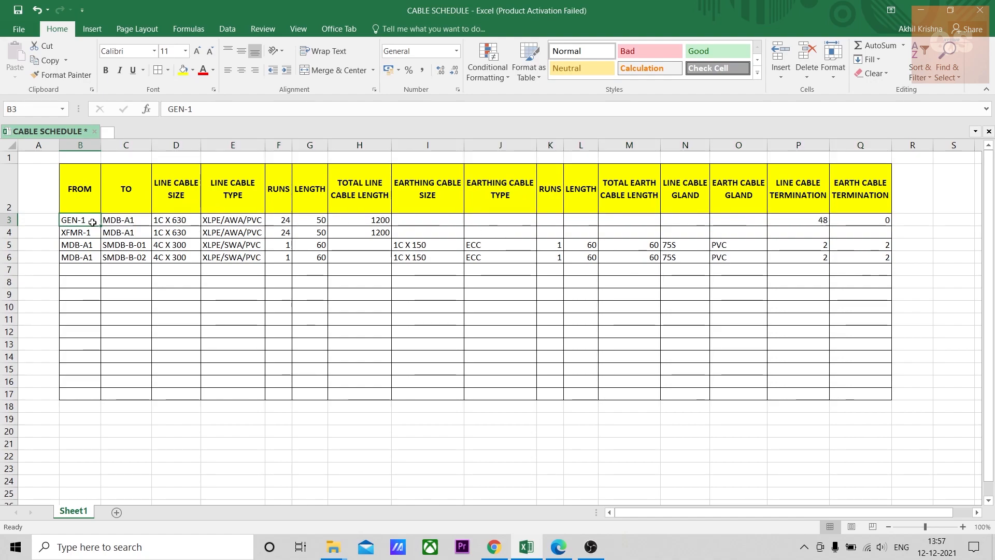
{"action": "mouse_move", "coordinate": [334, 284]}
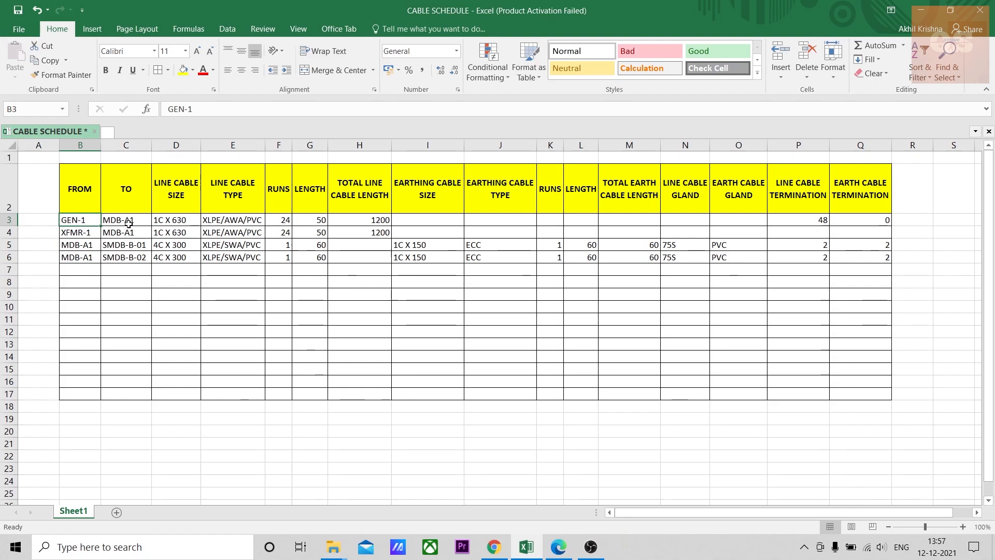
{"action": "left_click", "coordinate": [125, 219]}
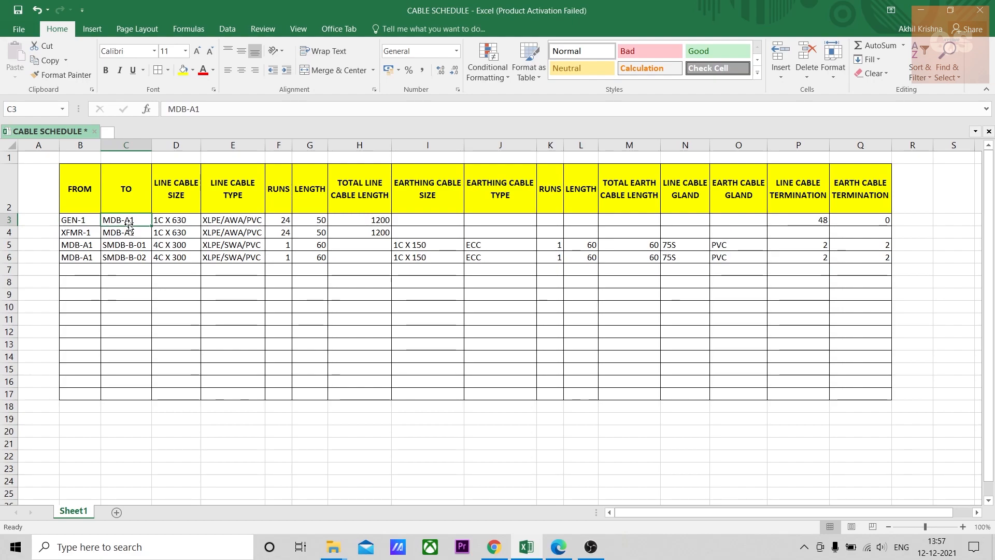
{"action": "left_click", "coordinate": [557, 546]}
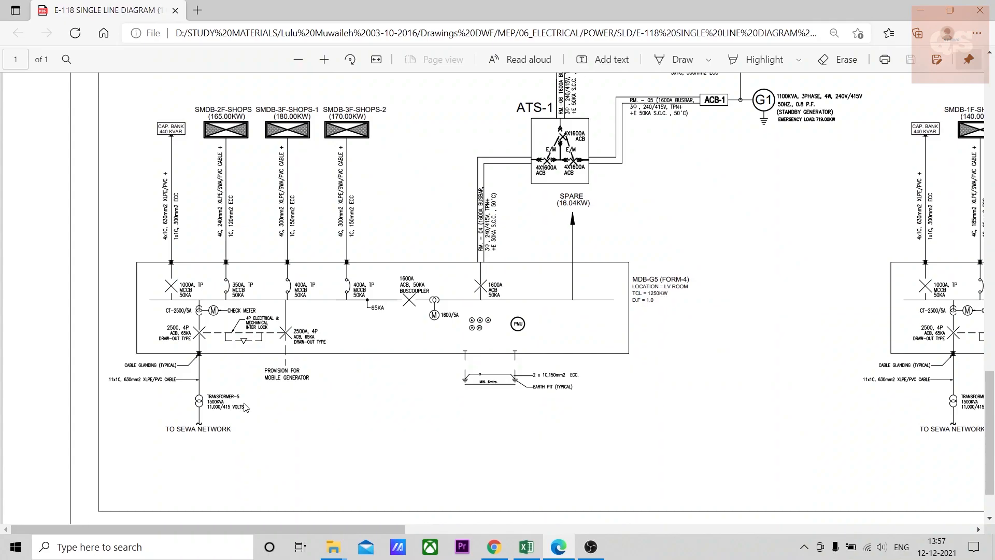
{"action": "mouse_move", "coordinate": [214, 411]}
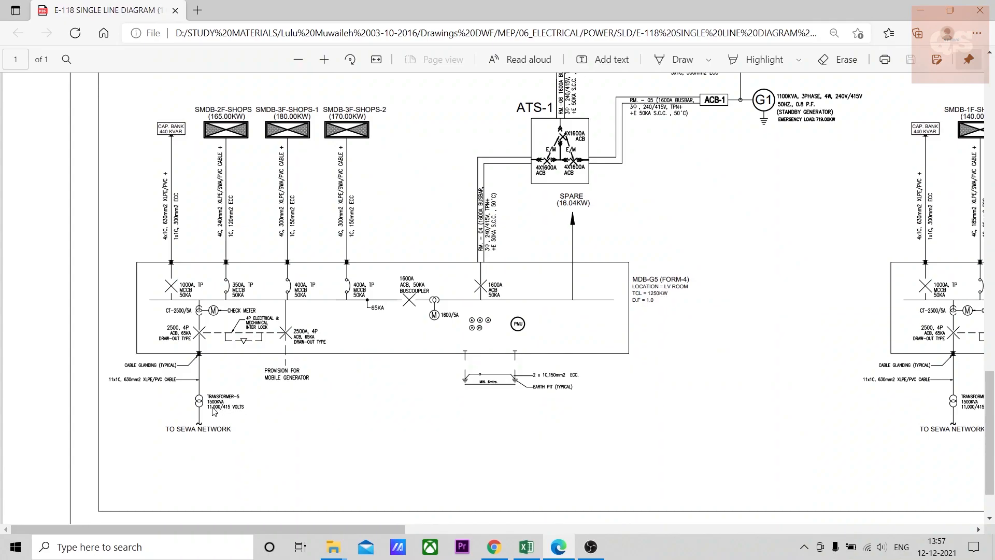
{"action": "mouse_move", "coordinate": [111, 386]}
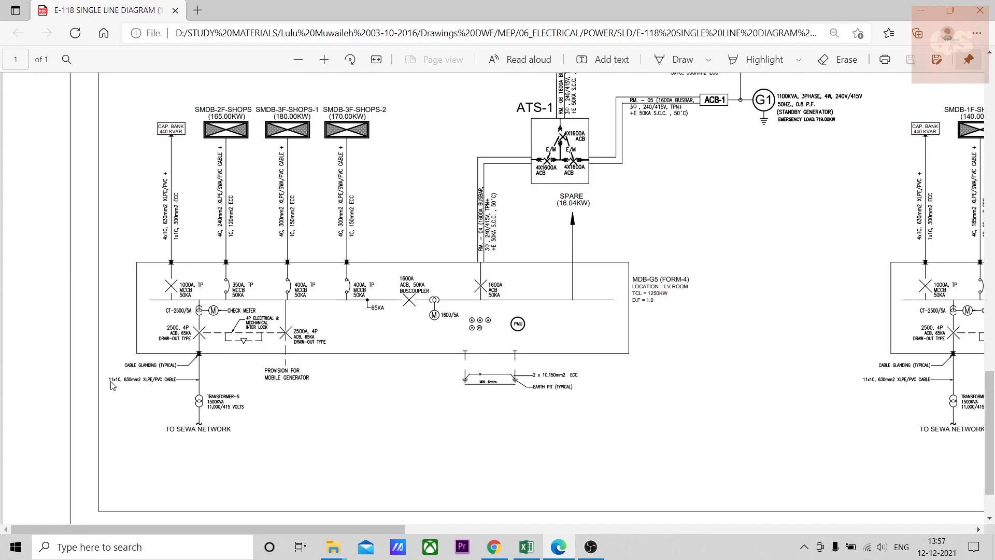
{"action": "mouse_move", "coordinate": [117, 387]}
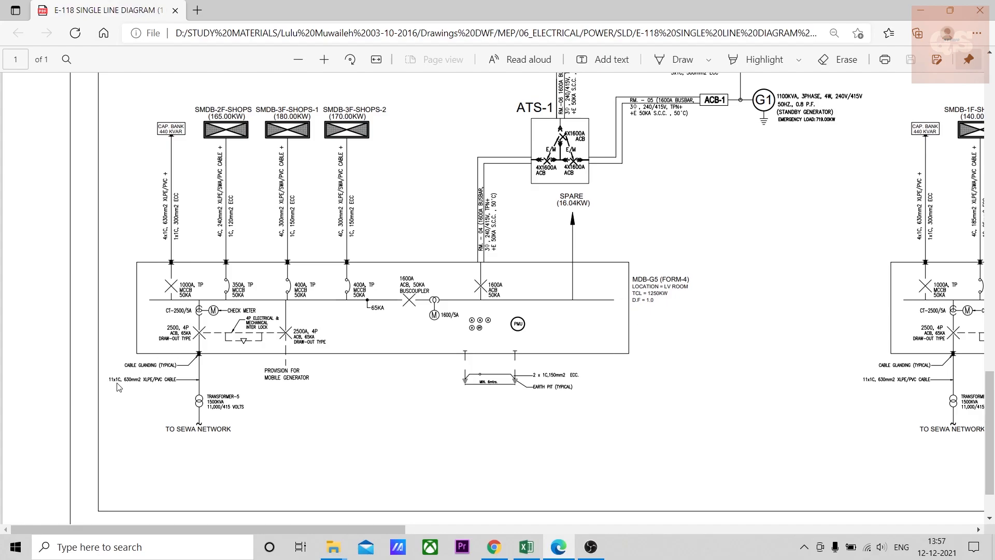
{"action": "mouse_move", "coordinate": [113, 391]}
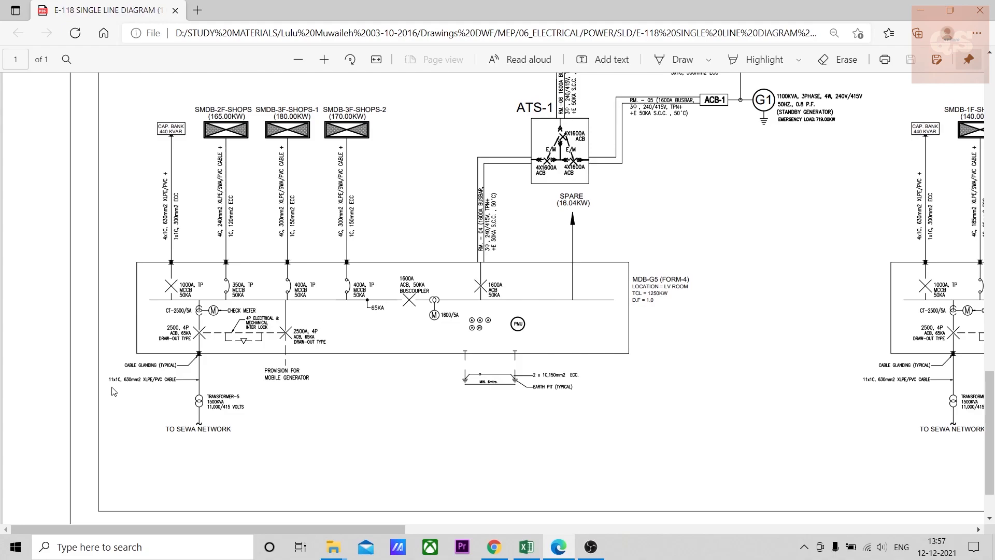
{"action": "mouse_move", "coordinate": [151, 387]}
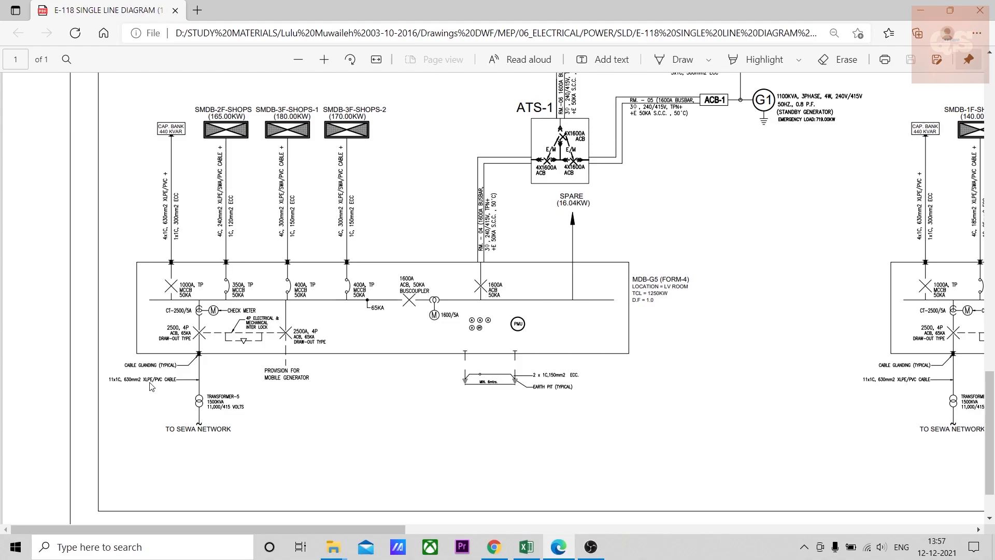
{"action": "mouse_move", "coordinate": [202, 379]}
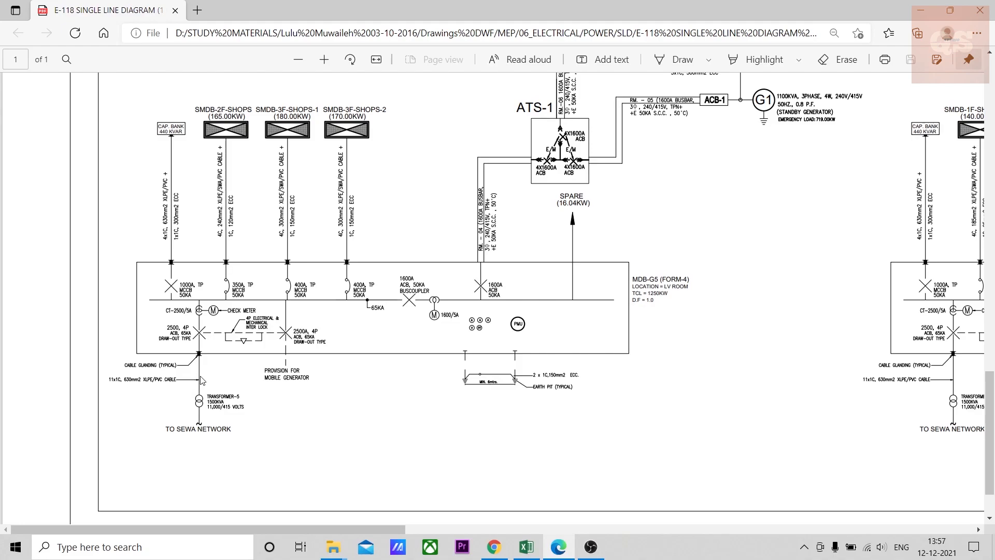
{"action": "left_click", "coordinate": [526, 546]}
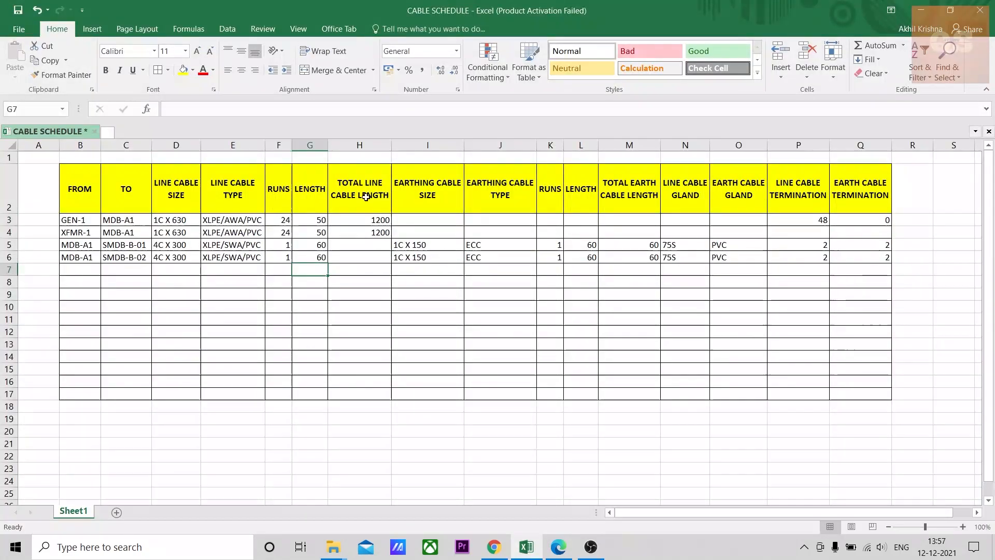
{"action": "mouse_move", "coordinate": [200, 315]}
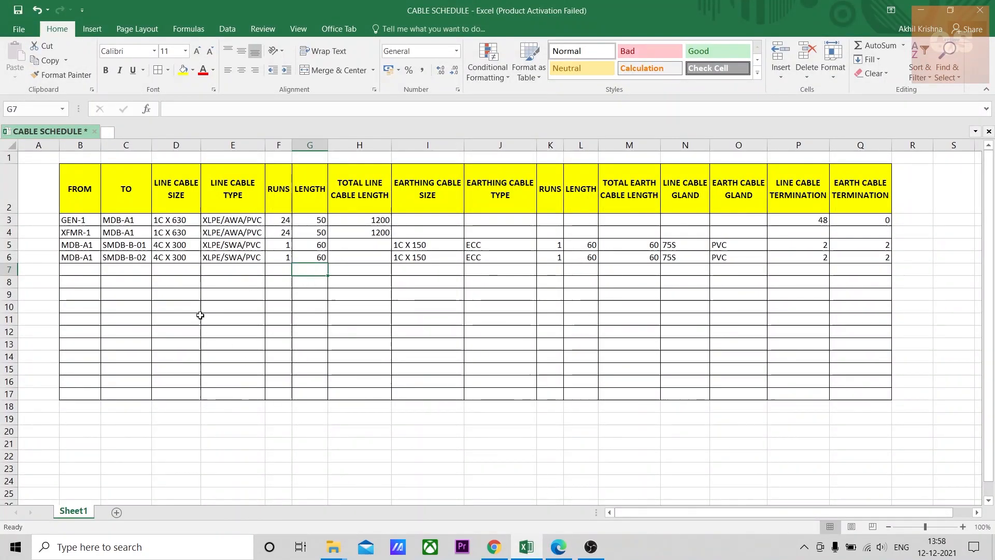
{"action": "mouse_move", "coordinate": [138, 318]}
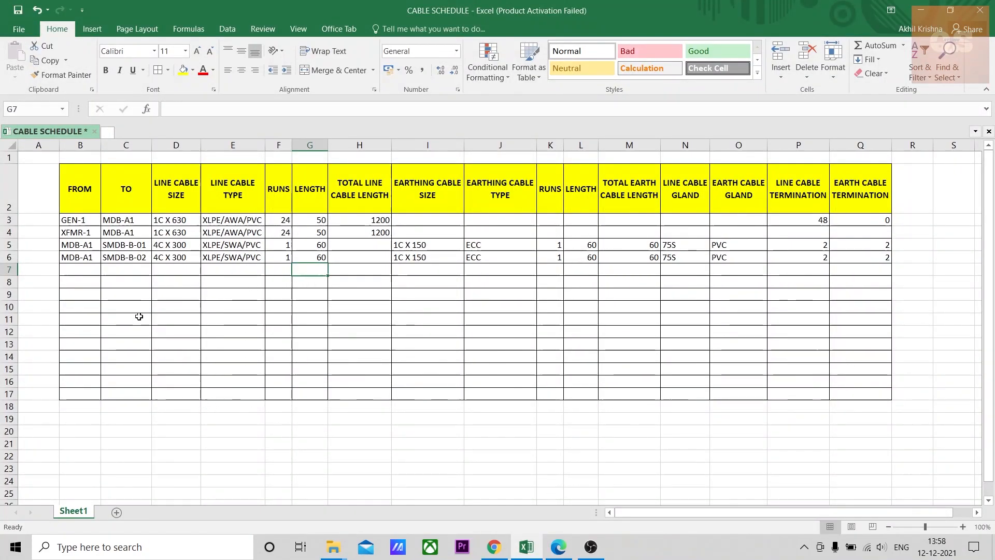
{"action": "left_click", "coordinate": [80, 220]}
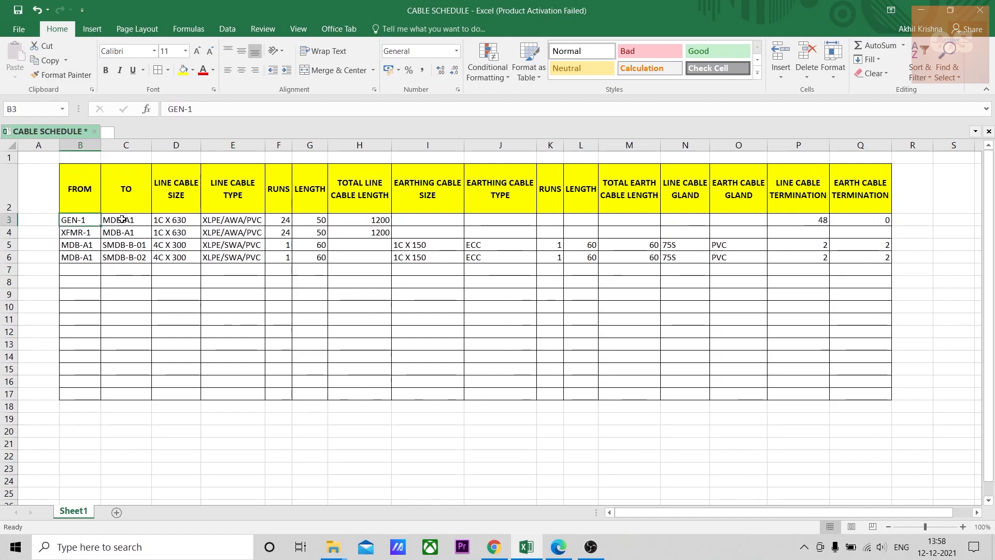
{"action": "left_click", "coordinate": [176, 219]}
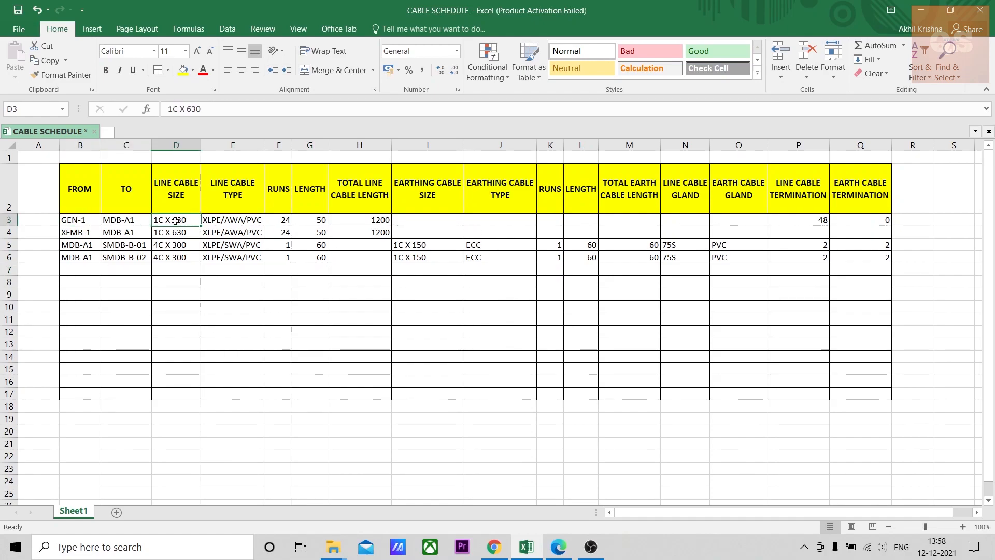
{"action": "left_click", "coordinate": [232, 219]}
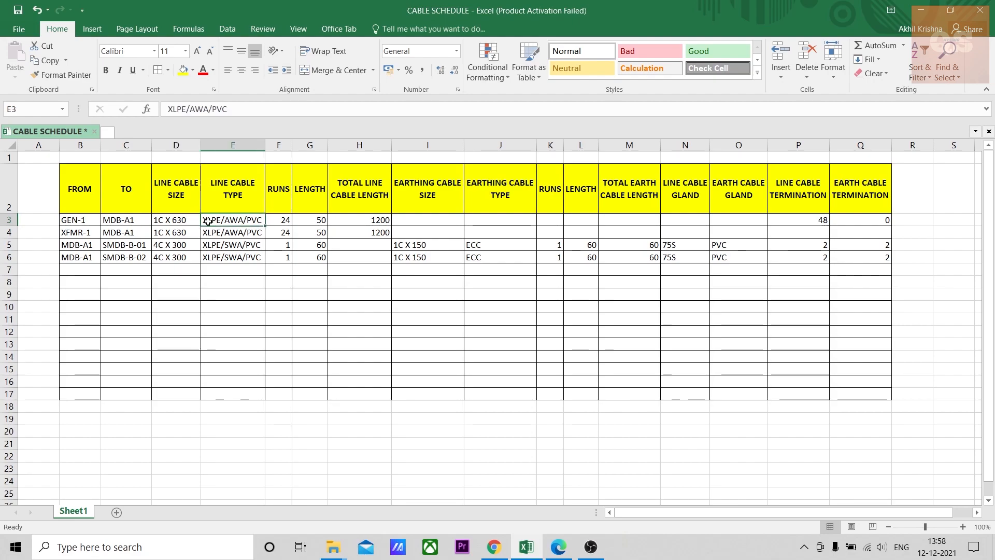
{"action": "mouse_move", "coordinate": [280, 224]}
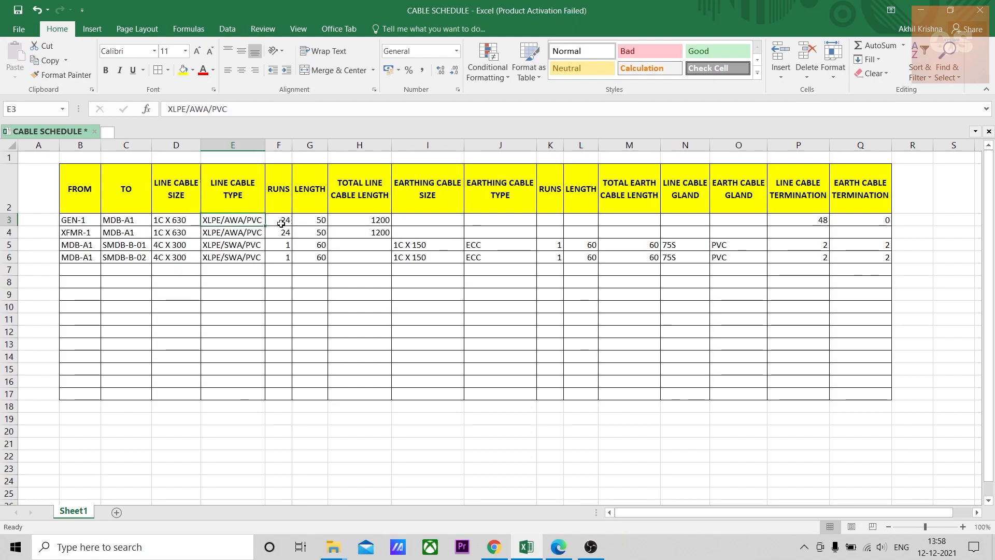
{"action": "left_click", "coordinate": [309, 220]}
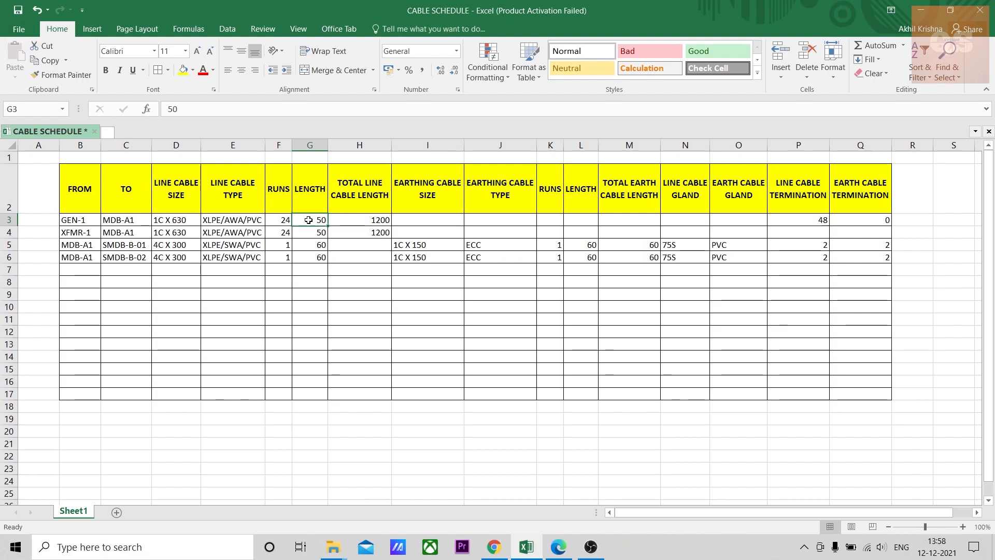
{"action": "mouse_move", "coordinate": [532, 409]}
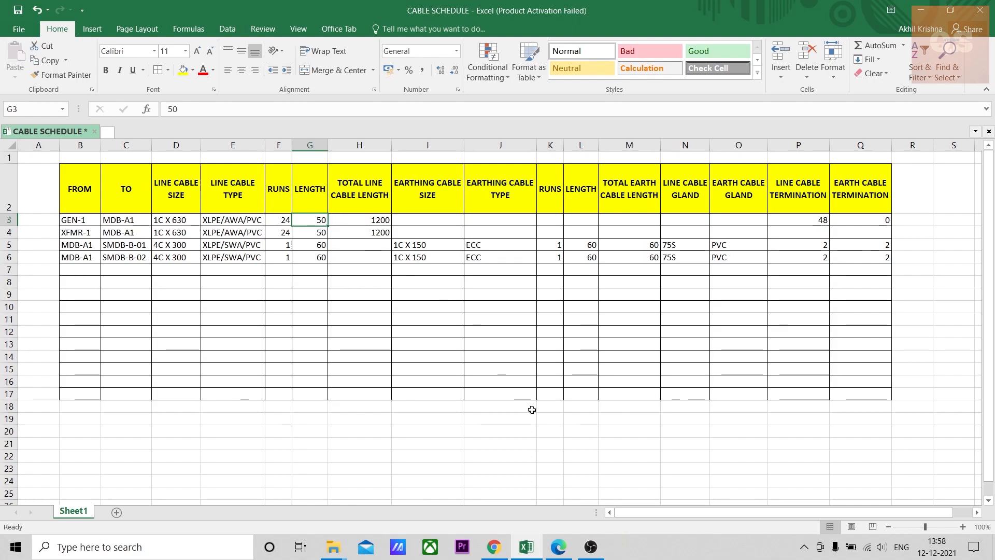
{"action": "left_click", "coordinate": [557, 547]}
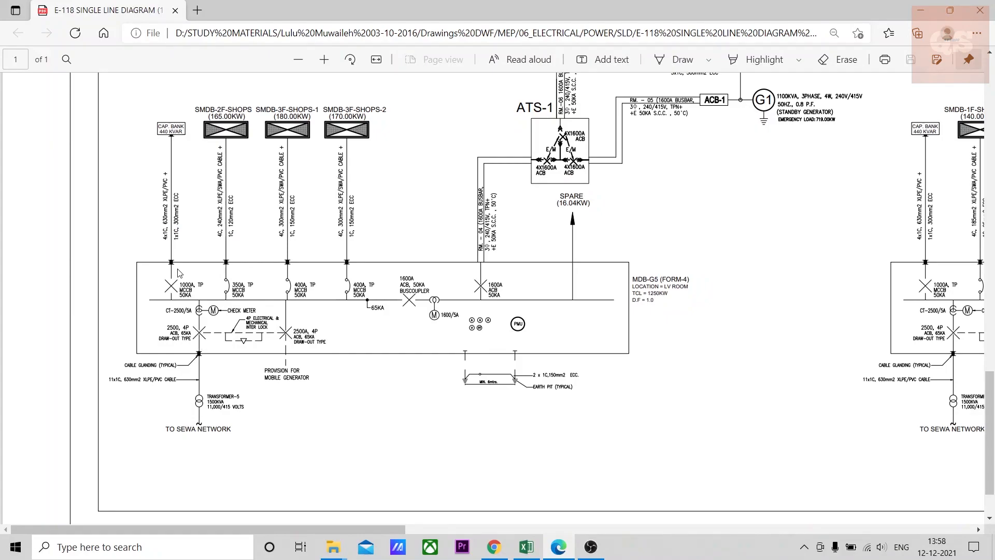
{"action": "mouse_move", "coordinate": [236, 192]}
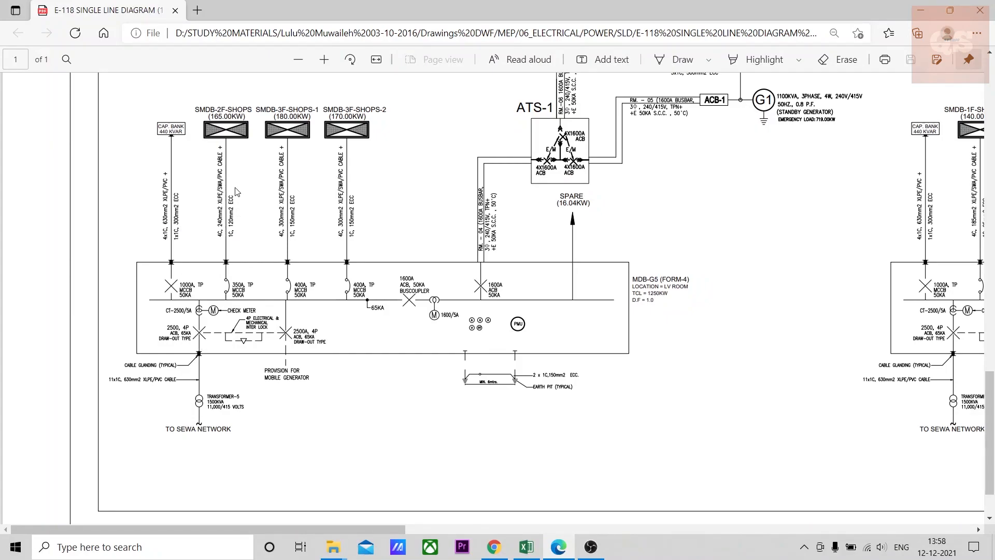
{"action": "mouse_move", "coordinate": [304, 227]}
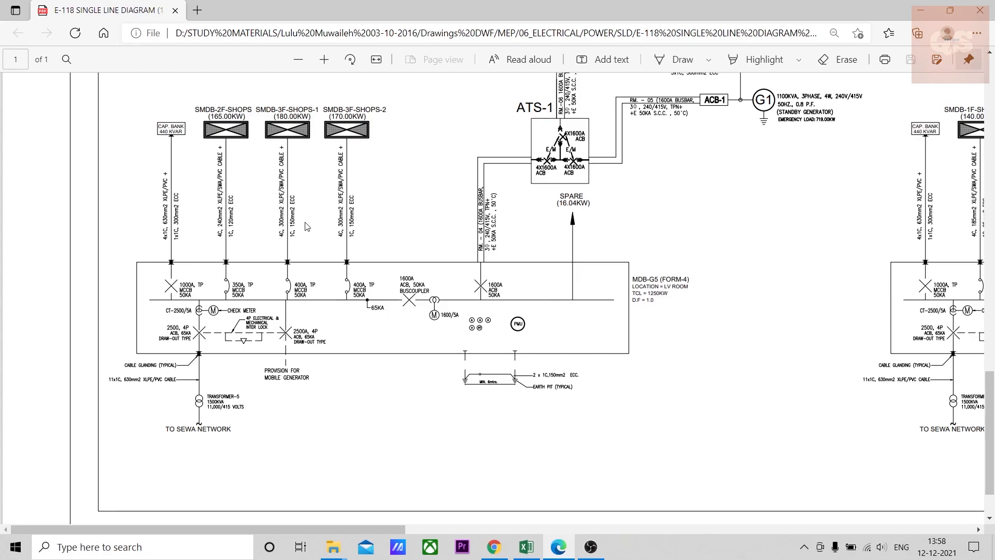
{"action": "left_click", "coordinate": [526, 547]}
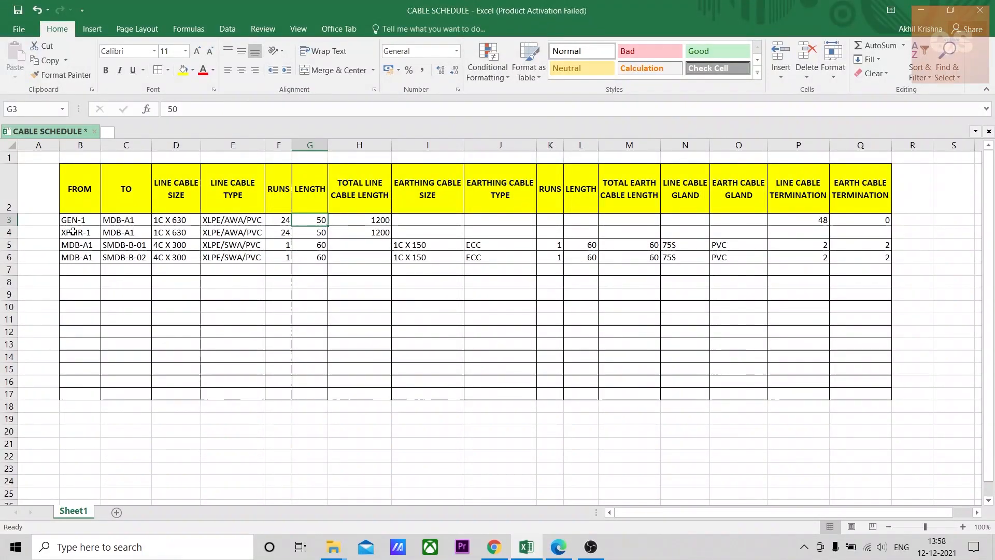
{"action": "mouse_move", "coordinate": [130, 220]}
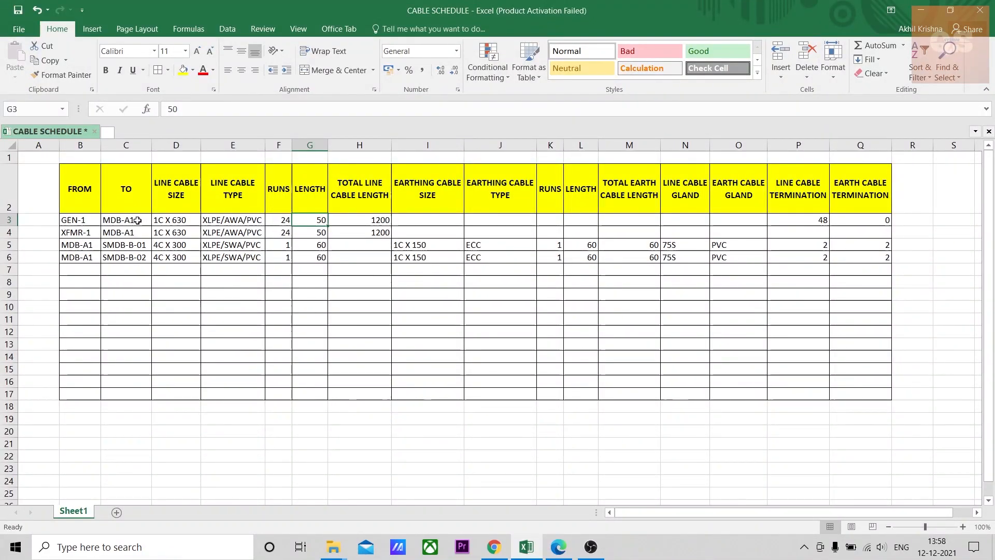
{"action": "mouse_move", "coordinate": [132, 226]}
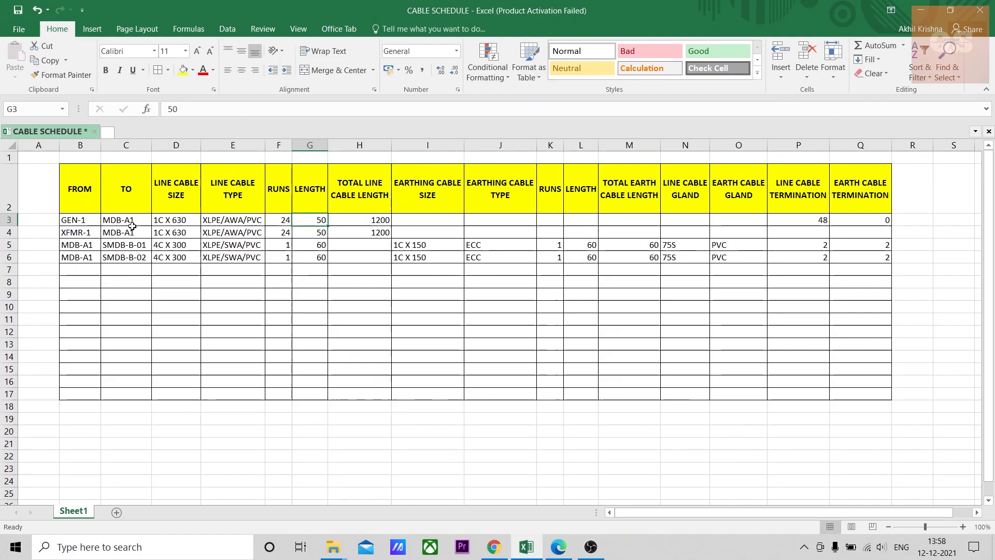
{"action": "mouse_move", "coordinate": [335, 228]}
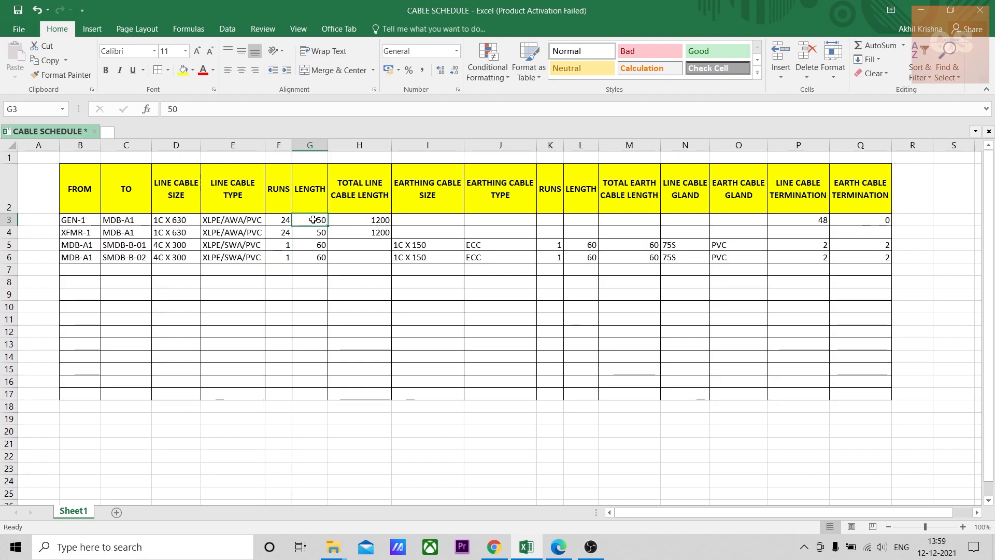
{"action": "mouse_move", "coordinate": [526, 409]}
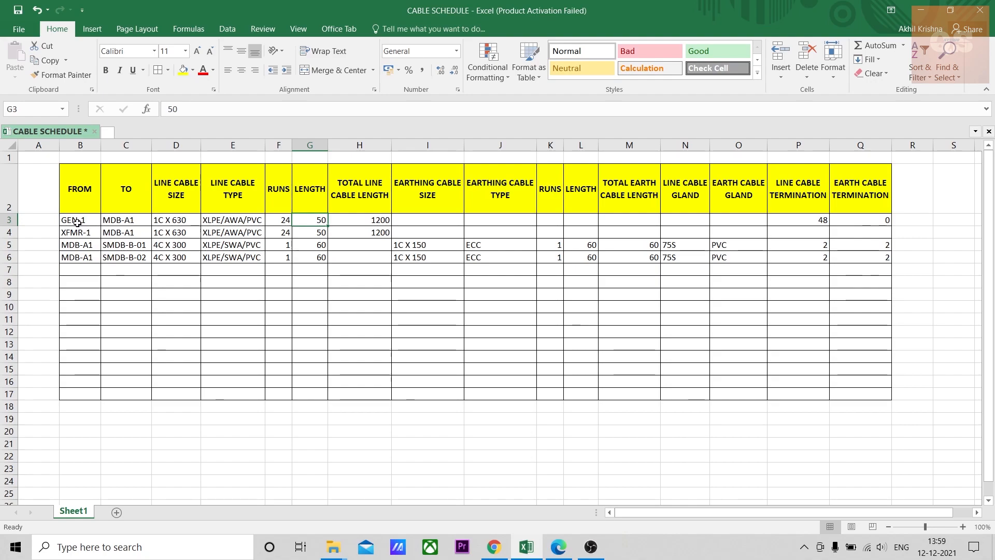
{"action": "left_click", "coordinate": [126, 220]}
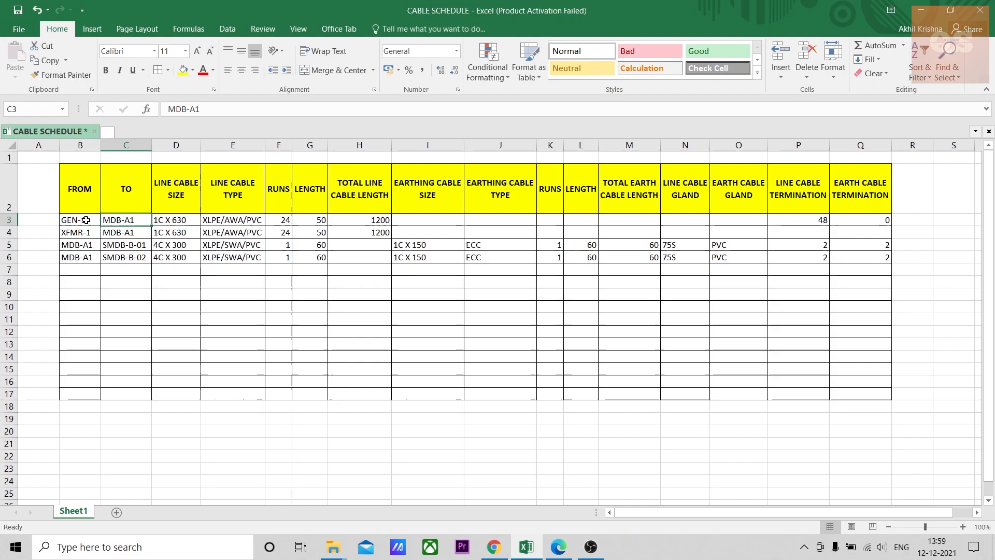
{"action": "left_click", "coordinate": [278, 220]}
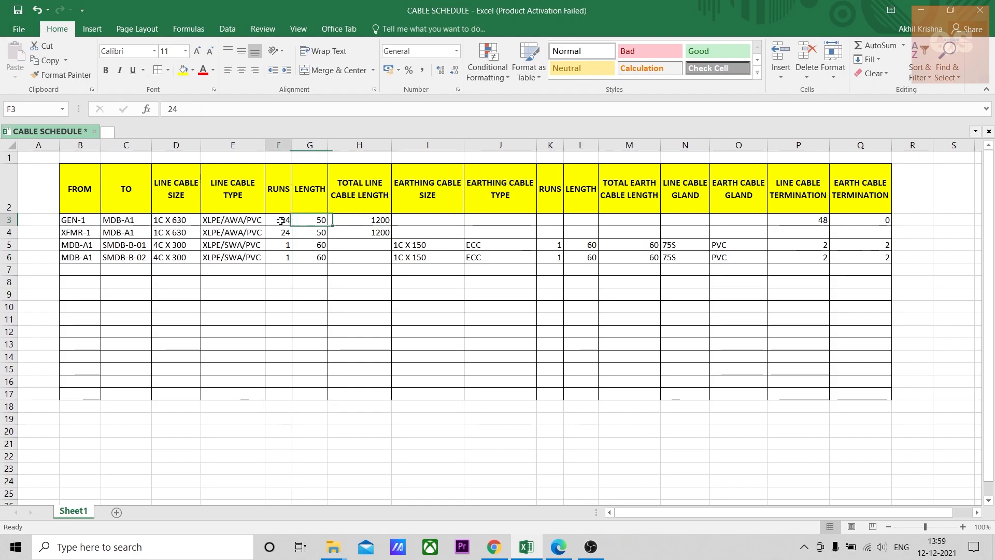
{"action": "left_click", "coordinate": [358, 220]}
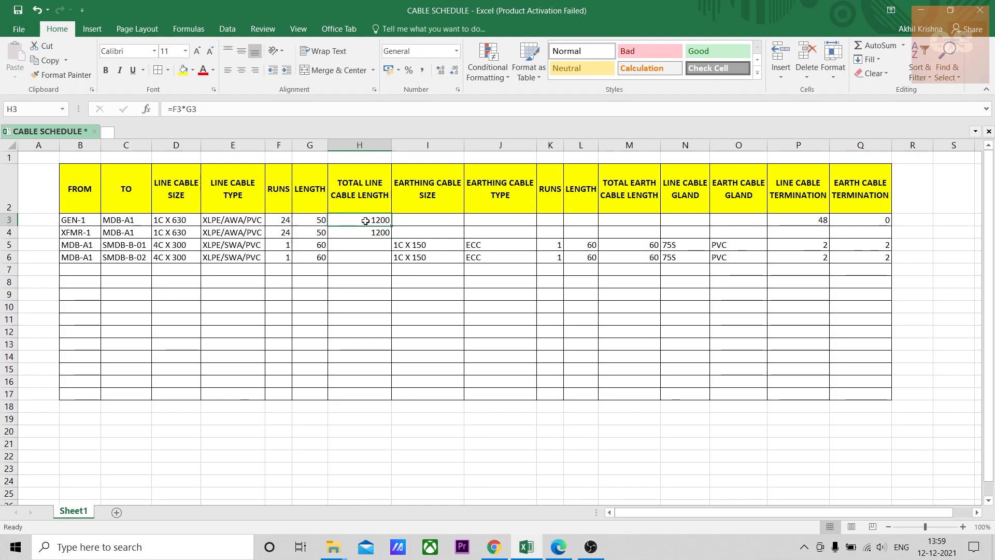
{"action": "left_click", "coordinate": [427, 220]}
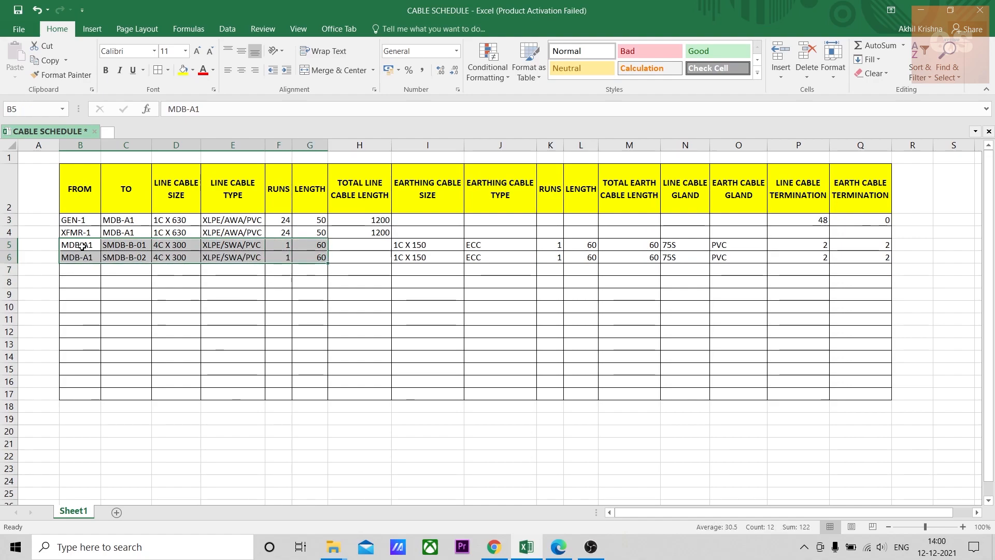
{"action": "left_click", "coordinate": [125, 245]}
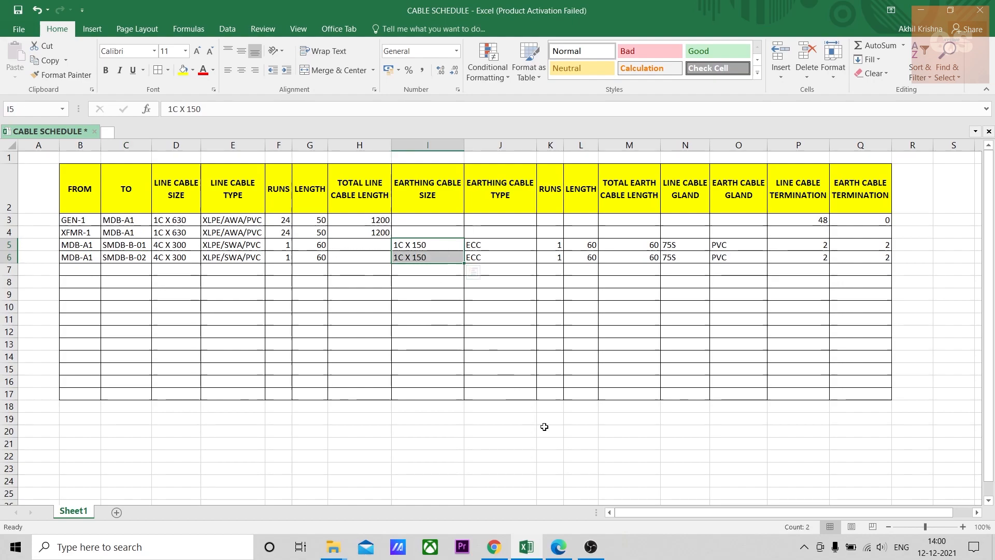
{"action": "left_click", "coordinate": [558, 547]}
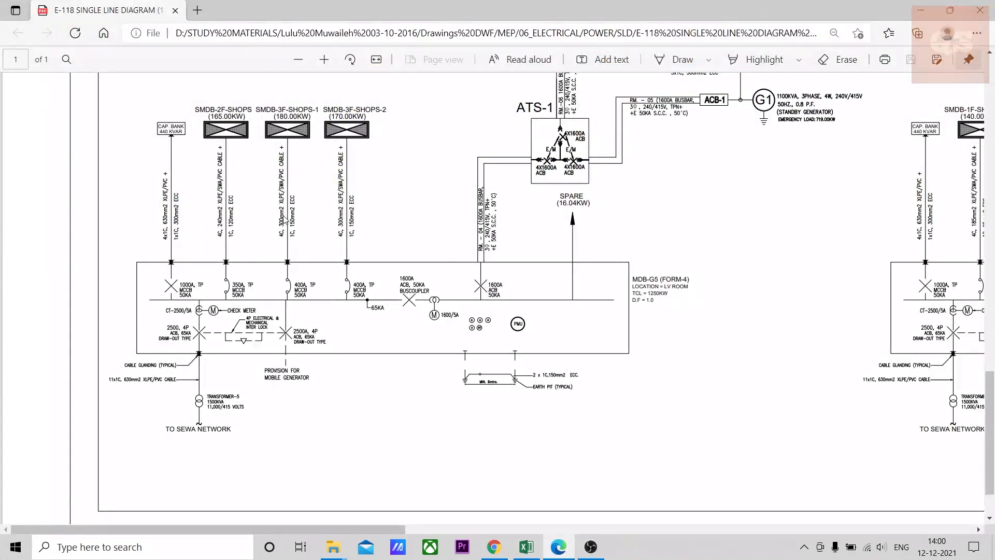
{"action": "mouse_move", "coordinate": [295, 220]}
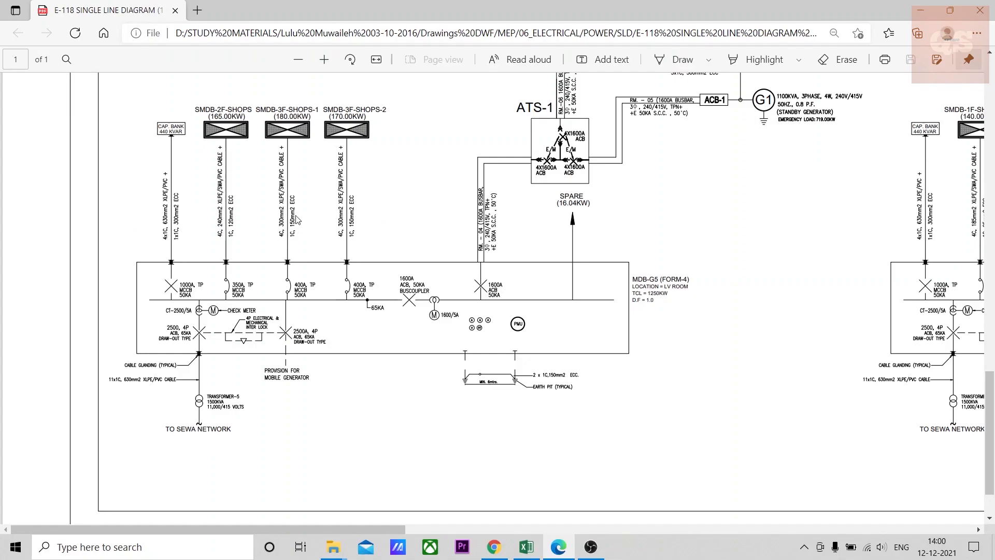
{"action": "mouse_move", "coordinate": [293, 197]}
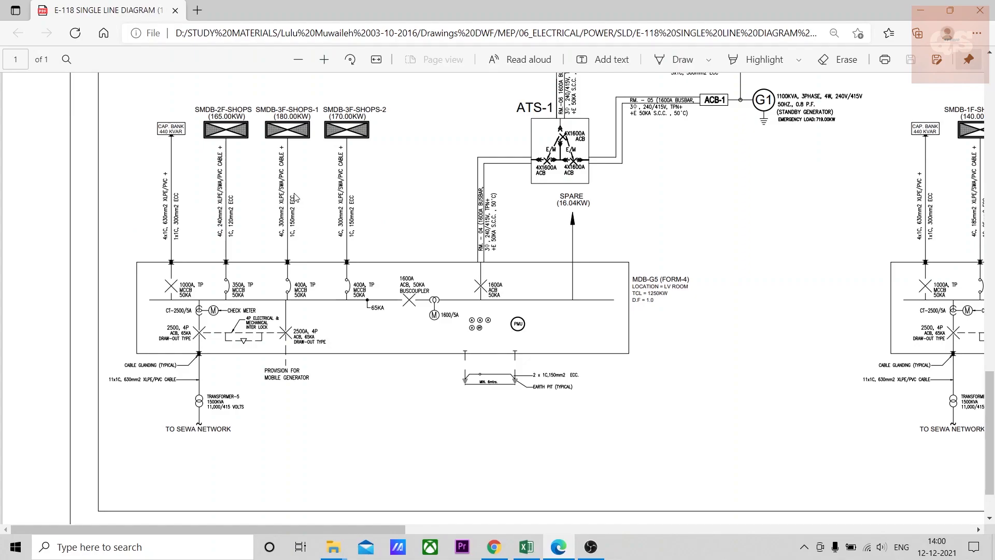
{"action": "mouse_move", "coordinate": [292, 237]}
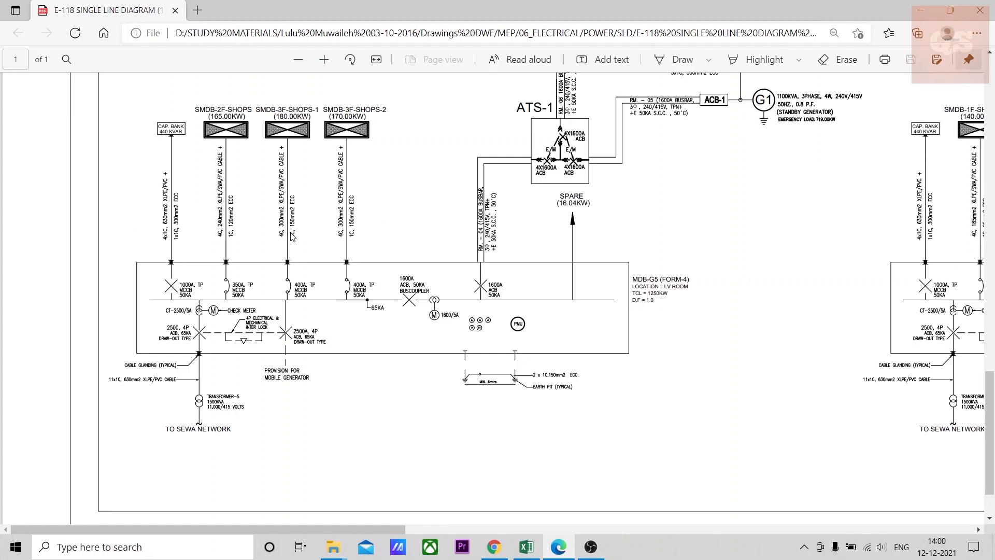
{"action": "mouse_move", "coordinate": [293, 240]}
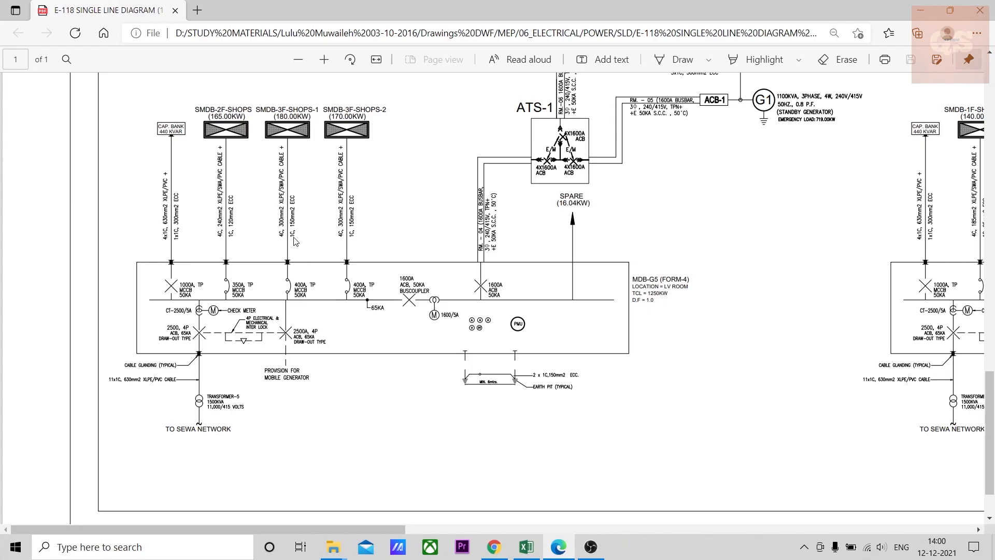
{"action": "left_click", "coordinate": [526, 547]}
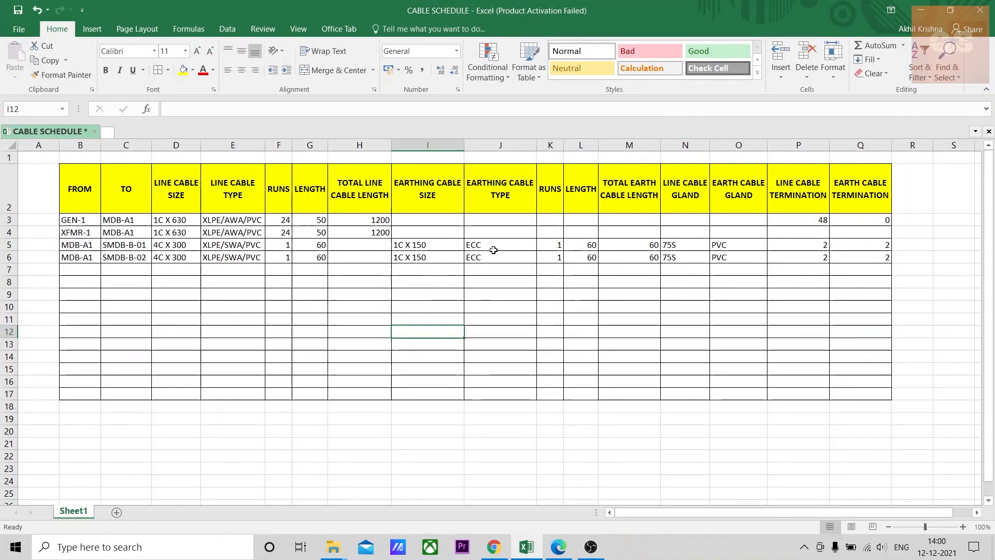
{"action": "left_click", "coordinate": [549, 245]}
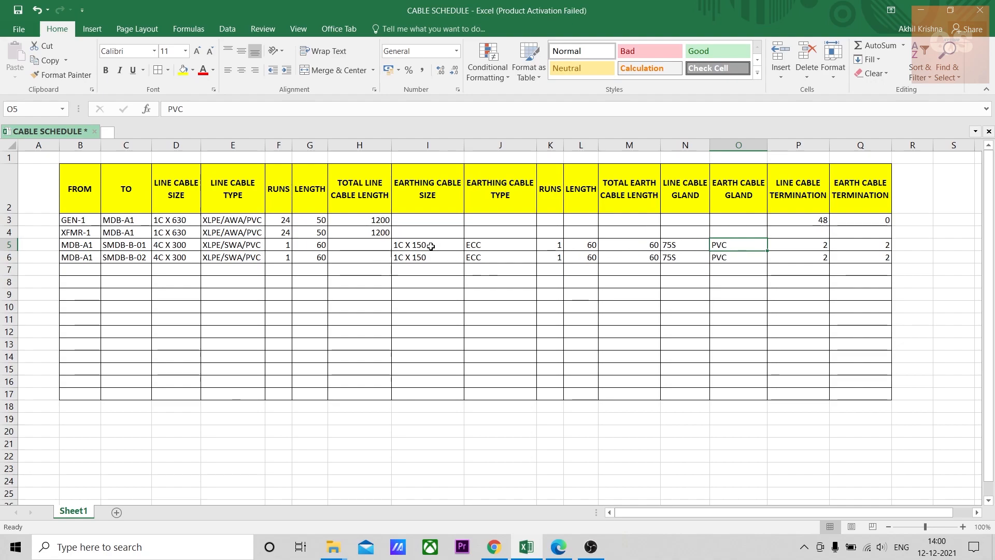
{"action": "left_click", "coordinate": [861, 257]}
{"action": "type", "text": "=F5*"}
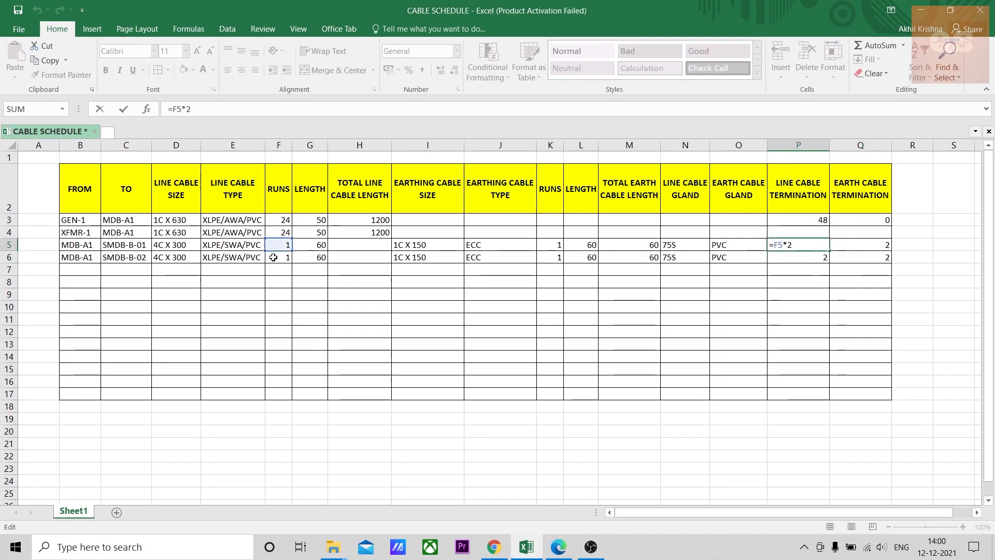
{"action": "key", "text": "Return"}
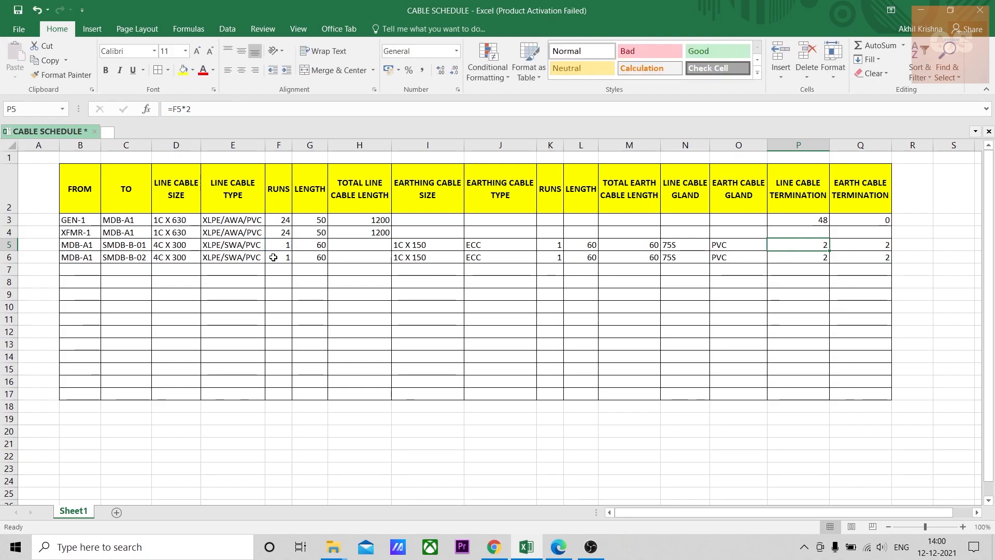
{"action": "mouse_move", "coordinate": [875, 246]}
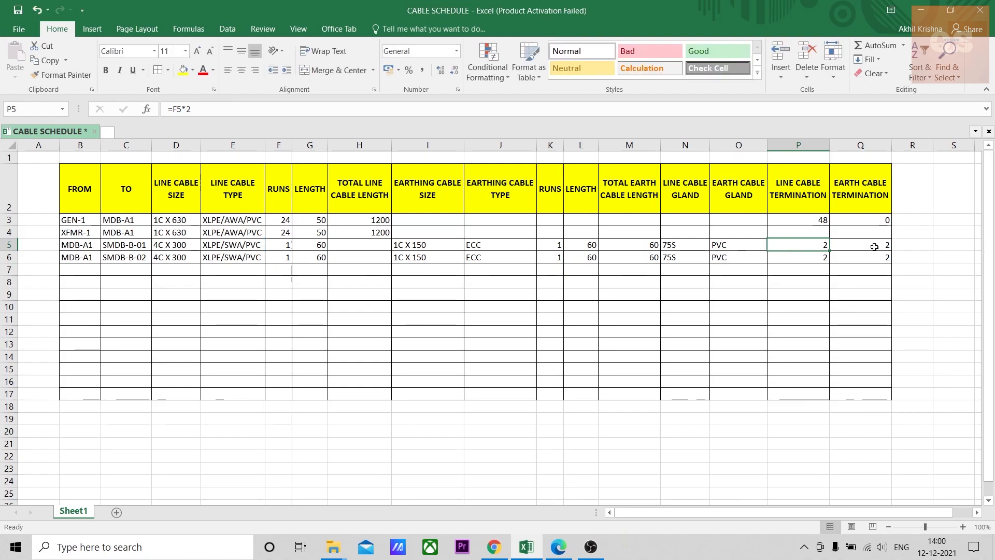
{"action": "mouse_move", "coordinate": [341, 335]}
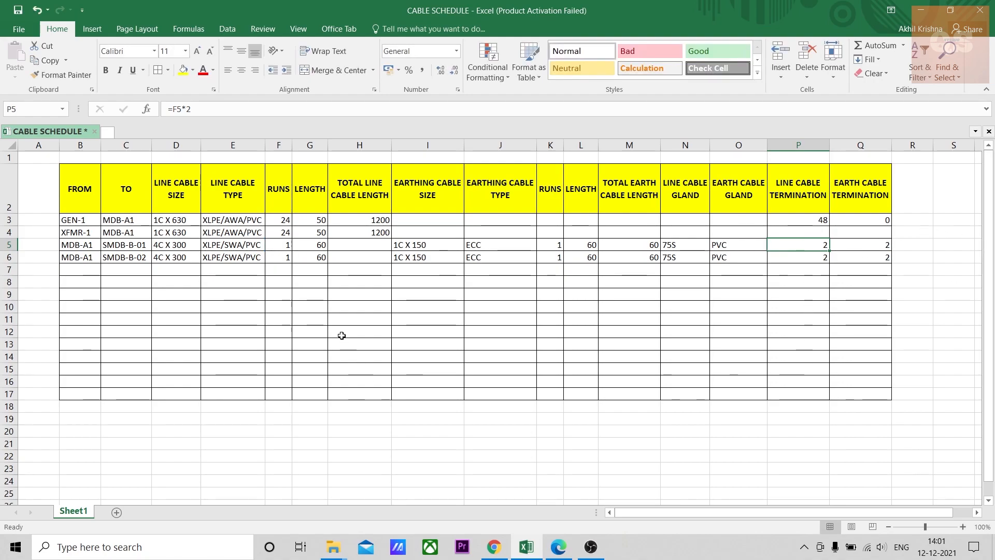
AutoSum total line cable length in H19 and copy it to the earth length and termination totals (2400, 120, 52, 4).
{"action": "left_click", "coordinate": [359, 406]}
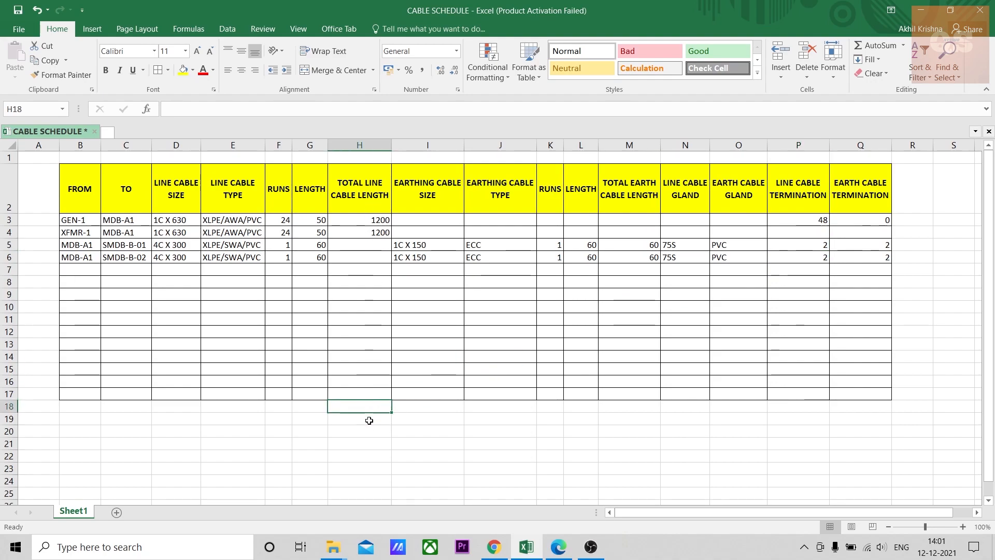
{"action": "left_click", "coordinate": [878, 44]}
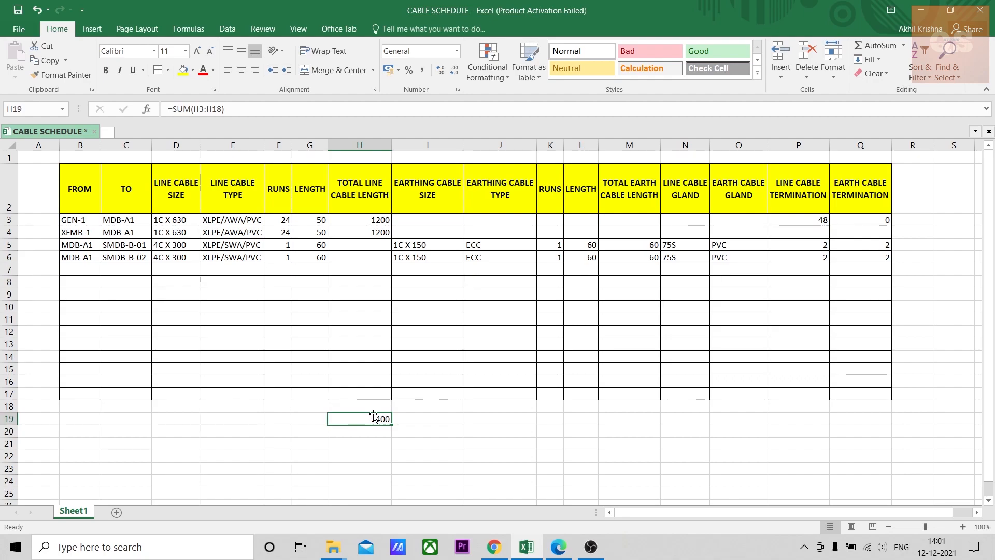
{"action": "key", "text": "ctrl+c"}
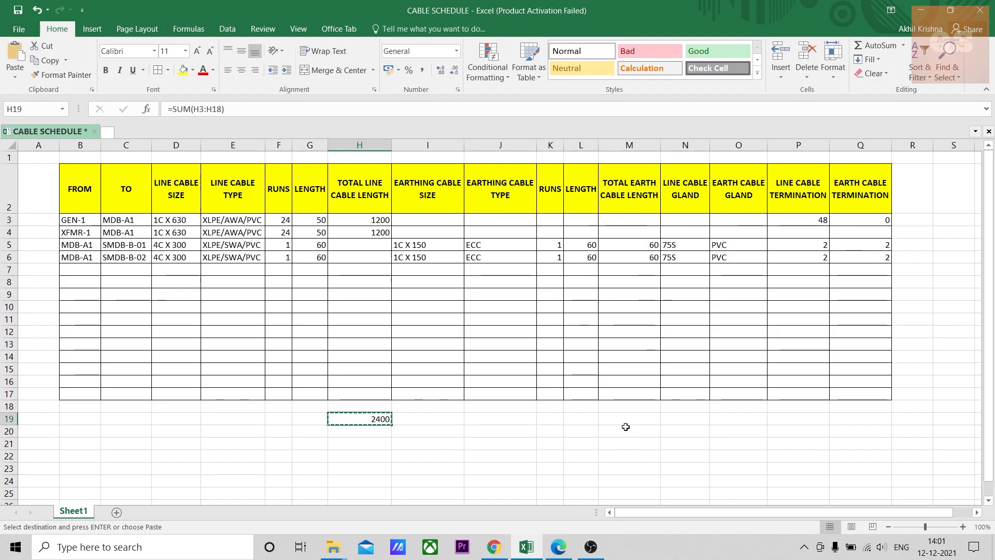
{"action": "left_click", "coordinate": [628, 418]}
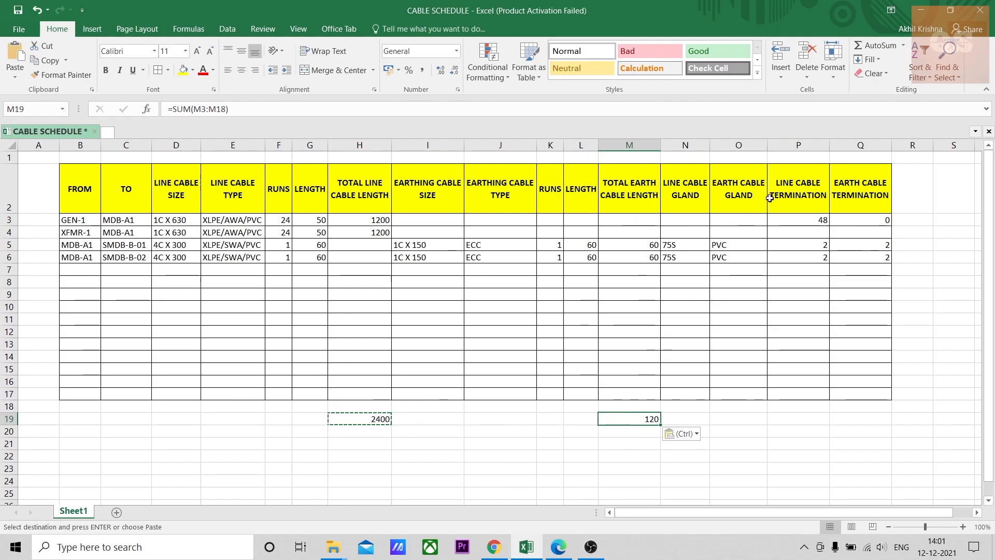
{"action": "left_click", "coordinate": [799, 417]}
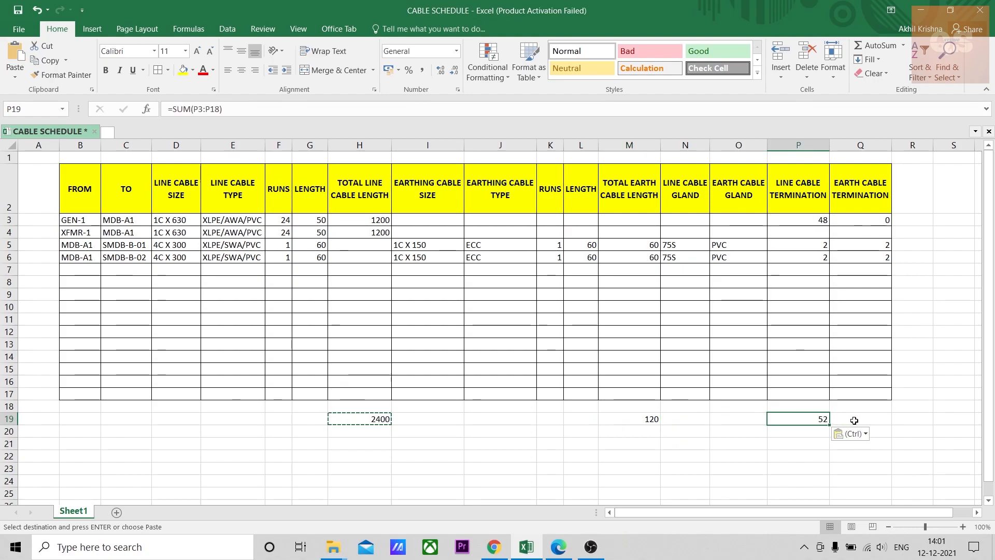
{"action": "left_click", "coordinate": [860, 418]}
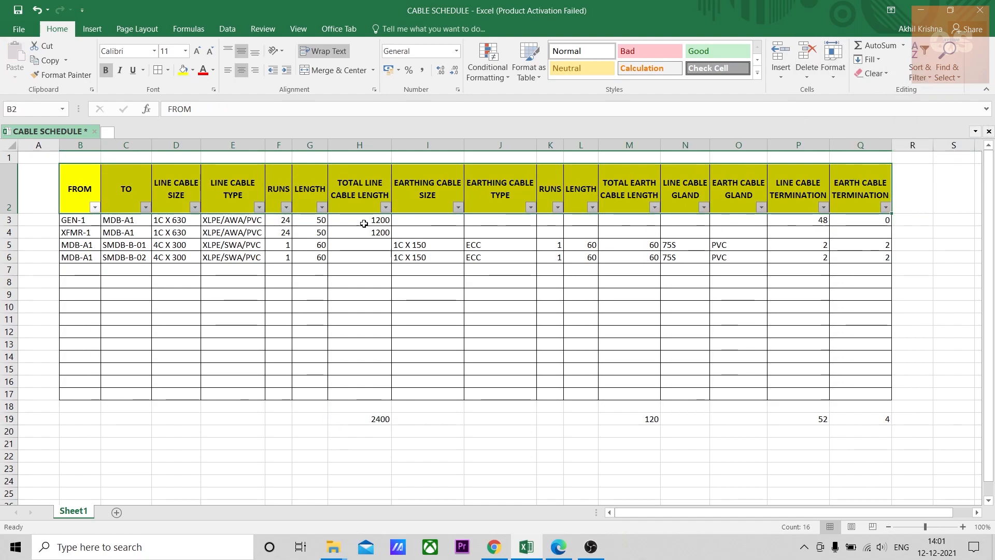
{"action": "mouse_move", "coordinate": [330, 355]}
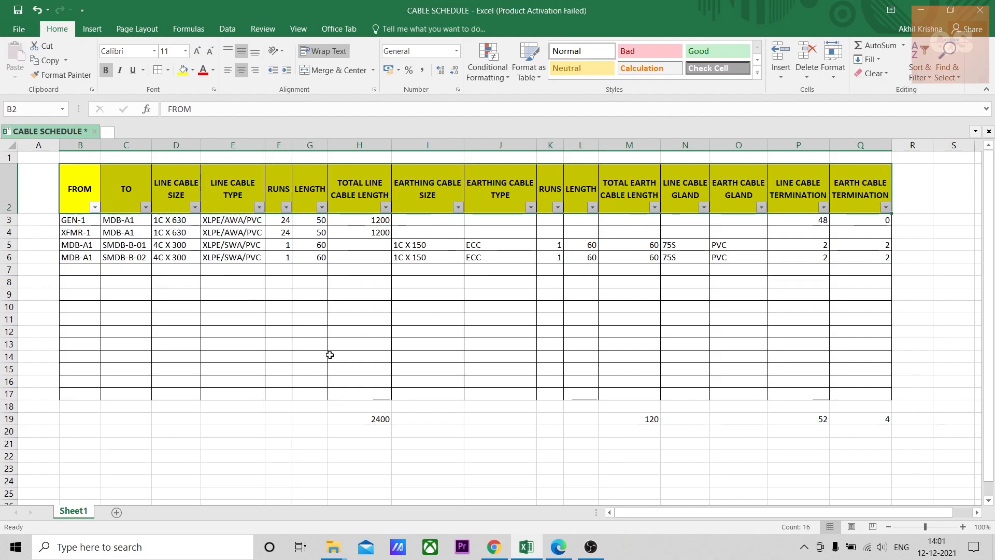
Replace the H19 line-length total with =SUBTOTAL(9, H3:H17), still reading 2400.
{"action": "left_click", "coordinate": [359, 418]}
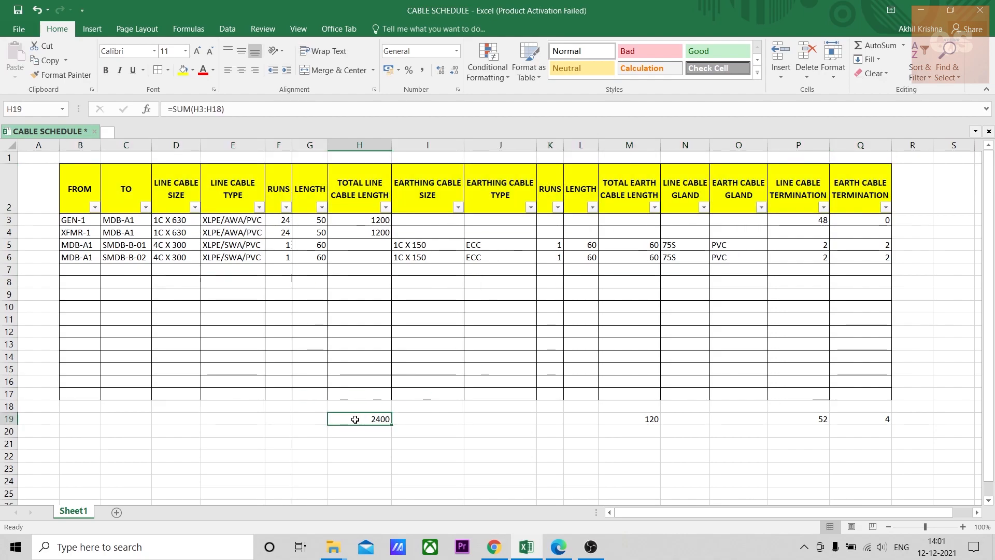
{"action": "type", "text": "=subtotal("}
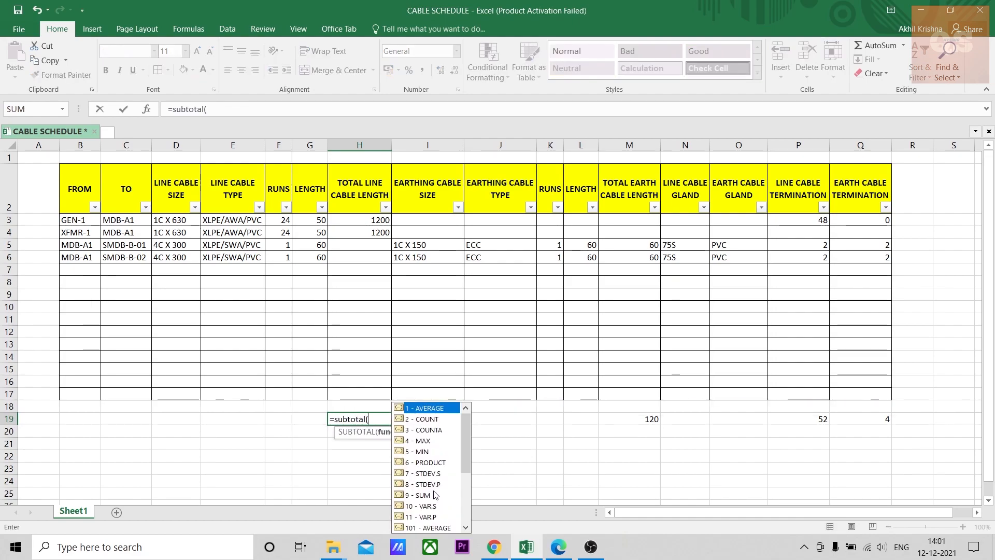
{"action": "mouse_move", "coordinate": [424, 500]}
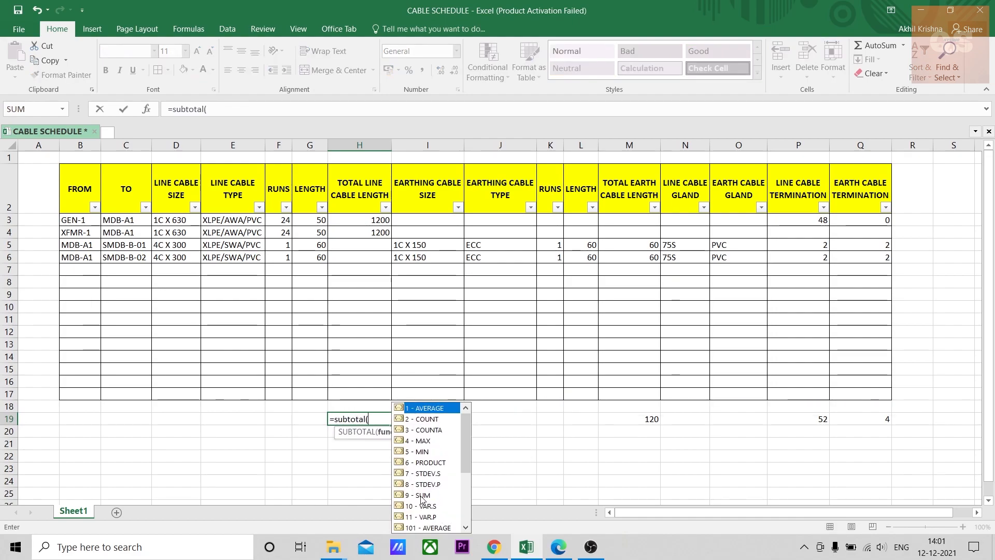
{"action": "mouse_move", "coordinate": [419, 495]}
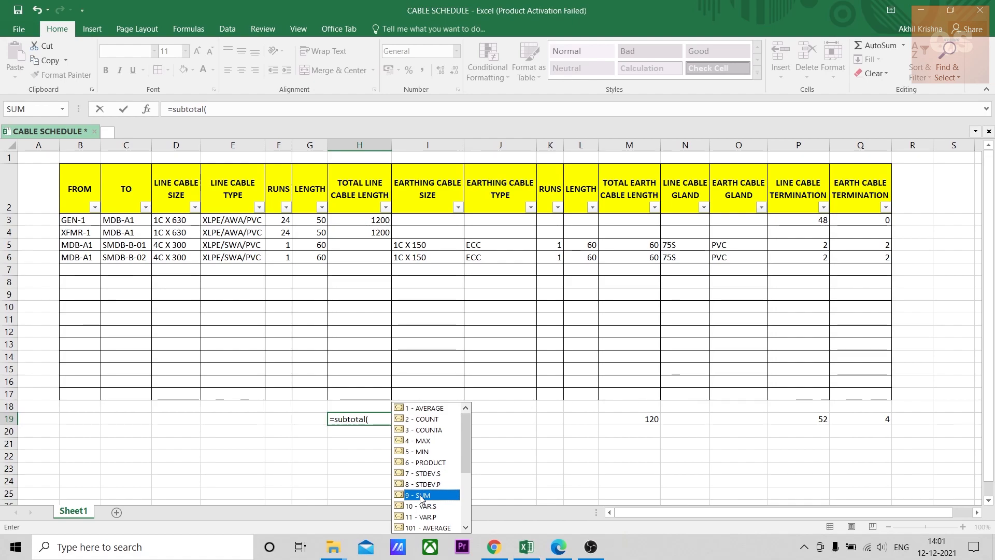
{"action": "double_click", "coordinate": [416, 494]}
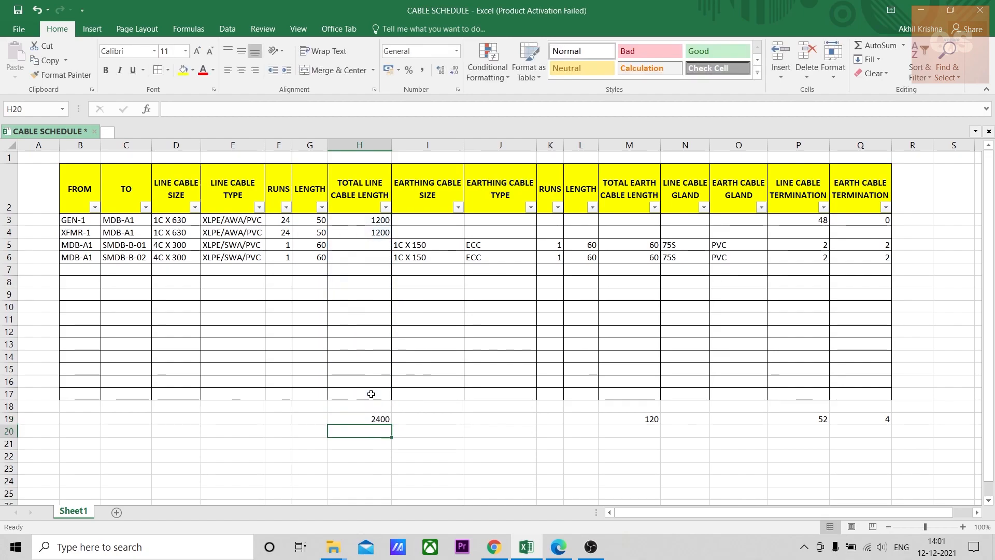
Copy the SUBTOTAL formula from H19 into the M19, P19 and Q19 totals.
{"action": "left_click", "coordinate": [627, 418]}
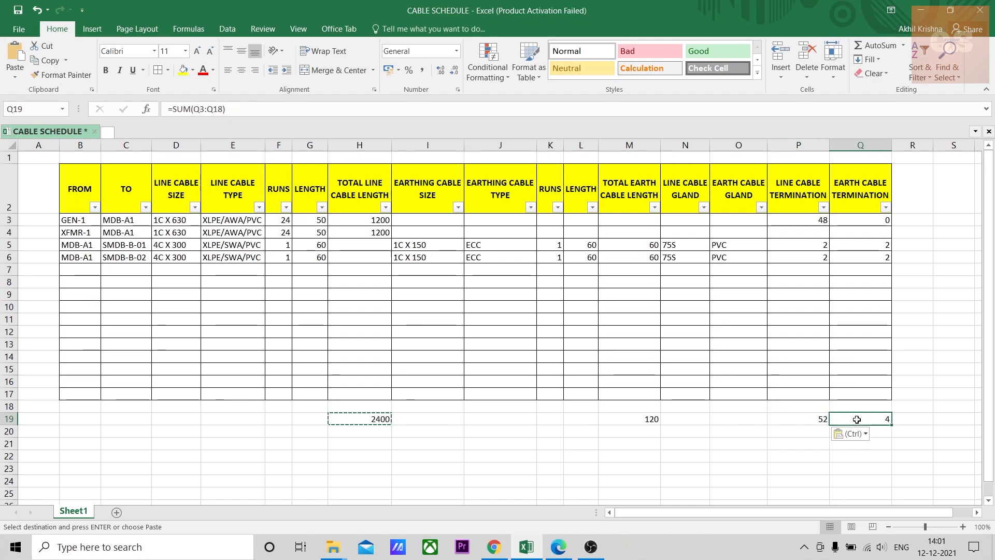
{"action": "left_click", "coordinate": [360, 431]}
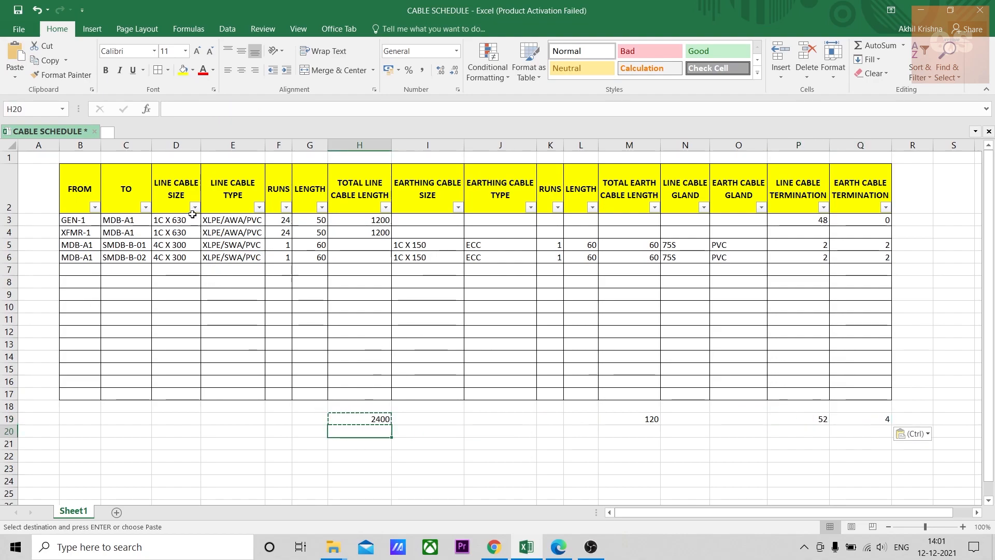
Test the LINE CABLE SIZE filter on 1C X 630 and 4C X 300, then show all sizes again.
{"action": "left_click", "coordinate": [194, 207]}
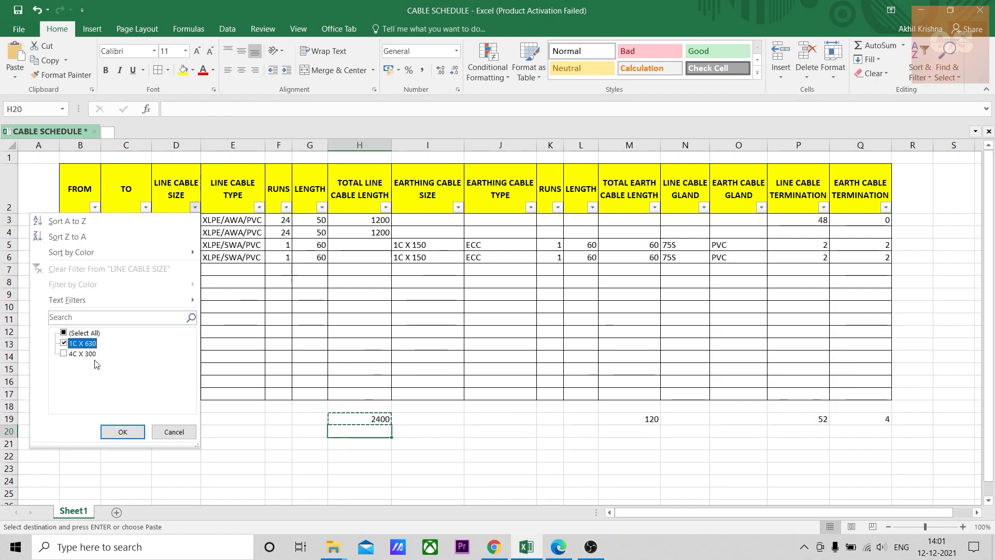
{"action": "left_click", "coordinate": [122, 432]}
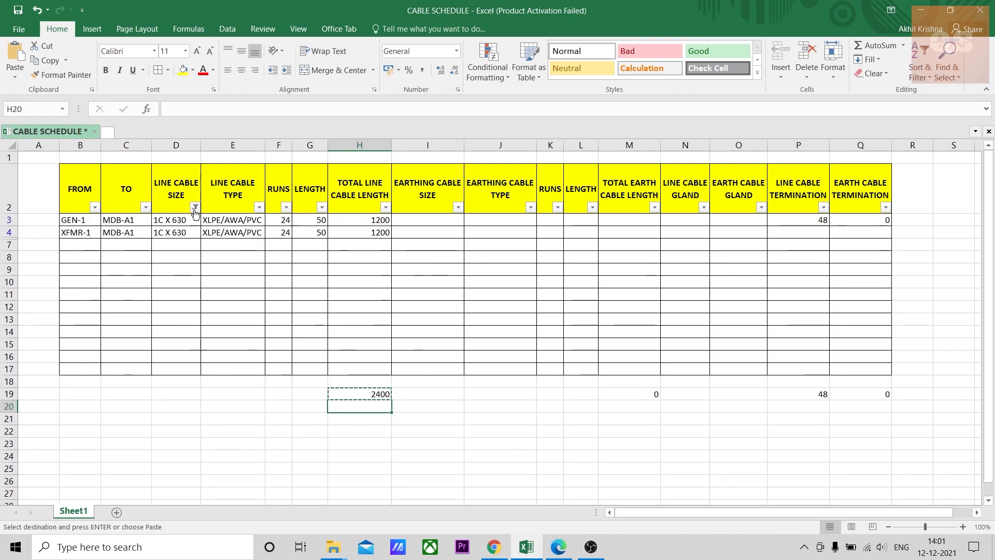
{"action": "left_click", "coordinate": [195, 207]}
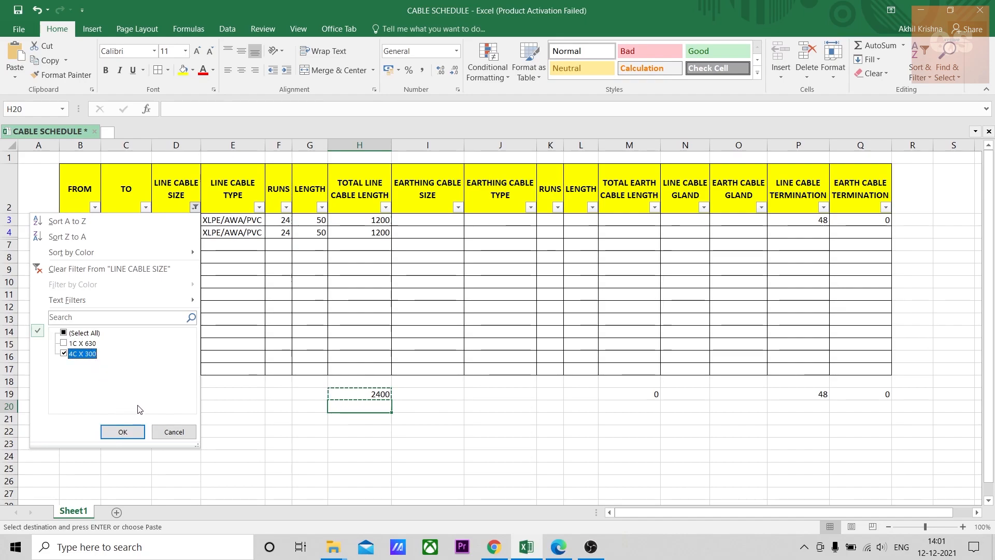
{"action": "left_click", "coordinate": [122, 431]}
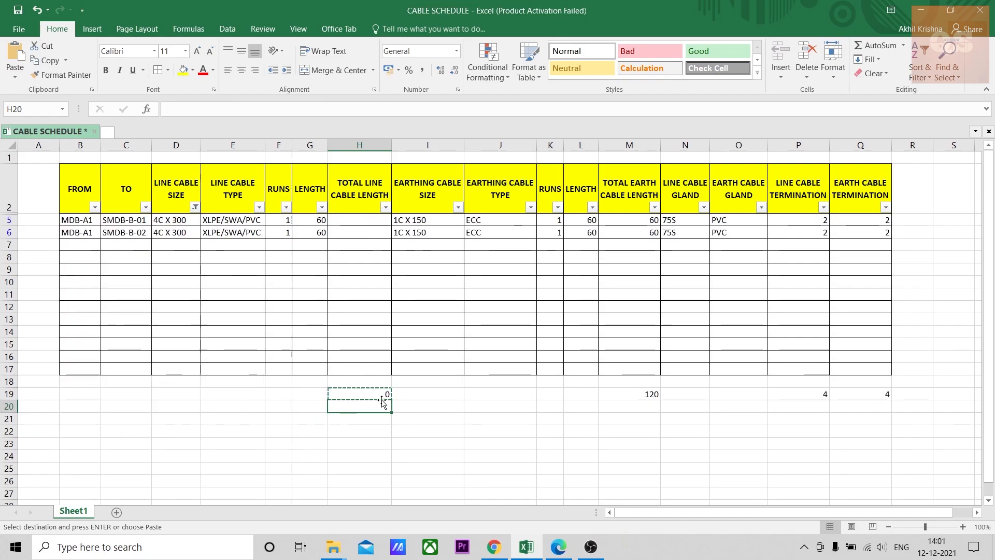
{"action": "left_click", "coordinate": [358, 220]}
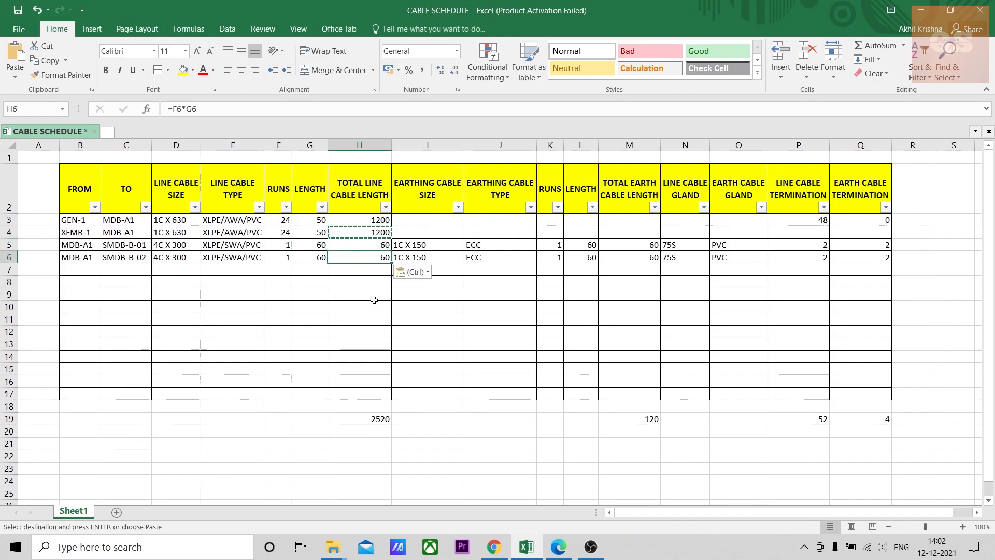
{"action": "left_click", "coordinate": [195, 207]}
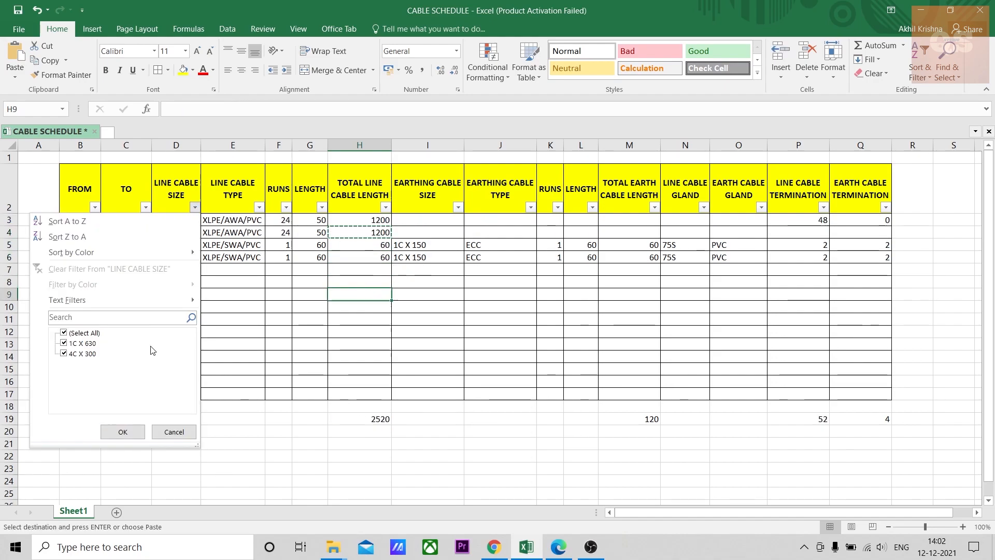
{"action": "left_click", "coordinate": [123, 431]}
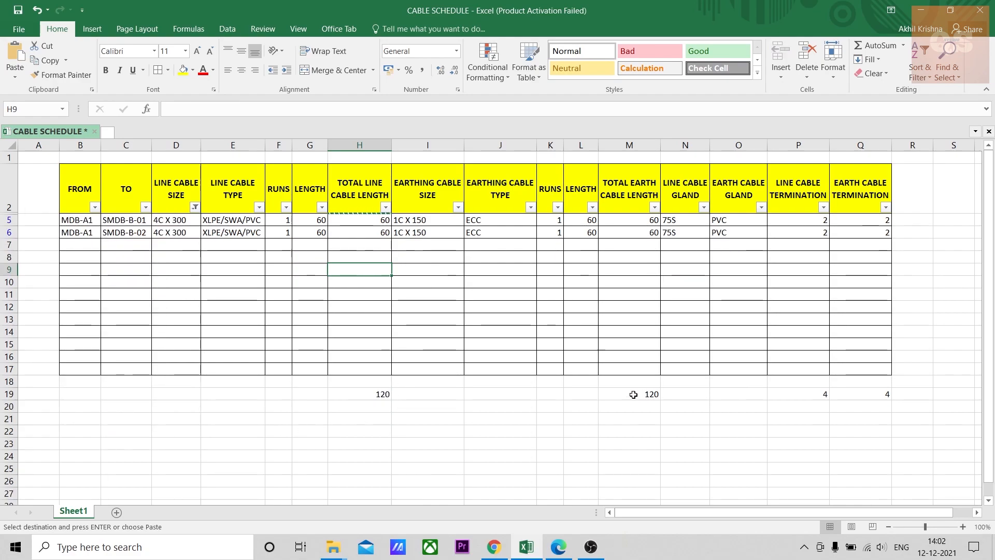
{"action": "left_click", "coordinate": [196, 207]}
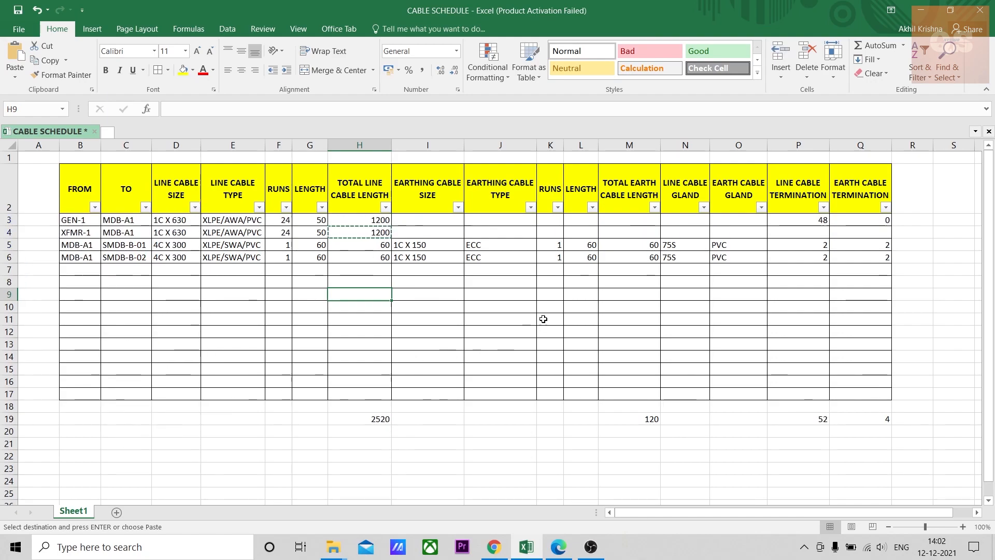
{"action": "left_click", "coordinate": [457, 208]}
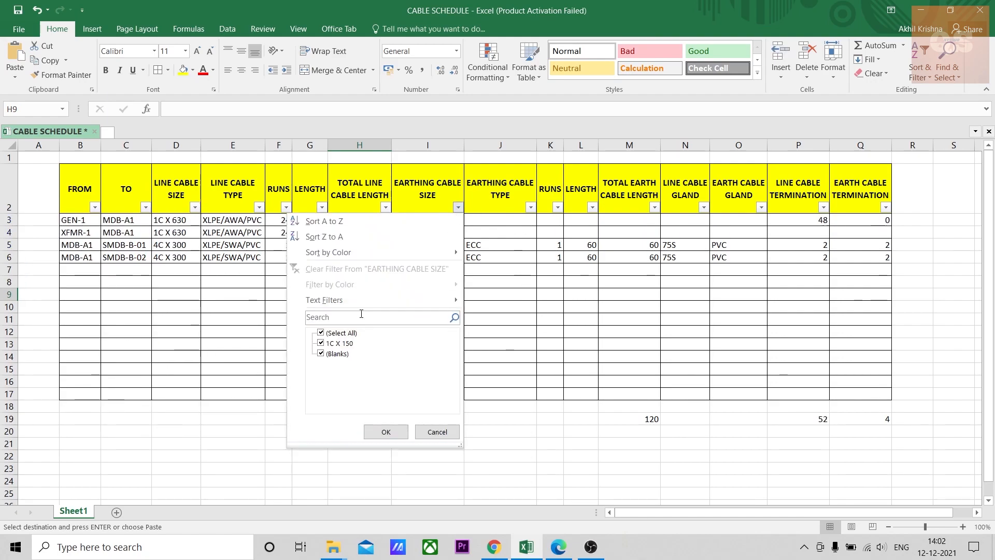
{"action": "left_click", "coordinate": [340, 343]}
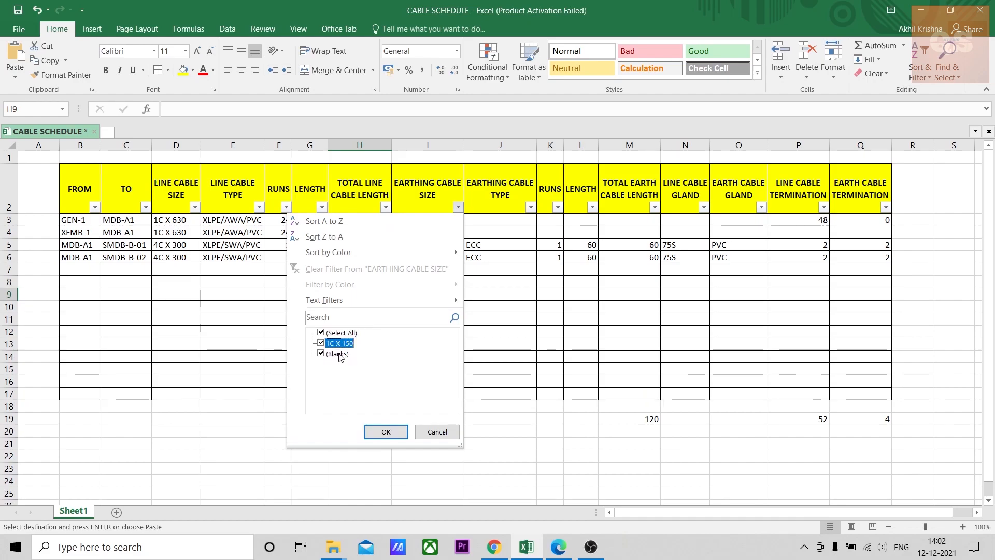
{"action": "left_click", "coordinate": [385, 432]}
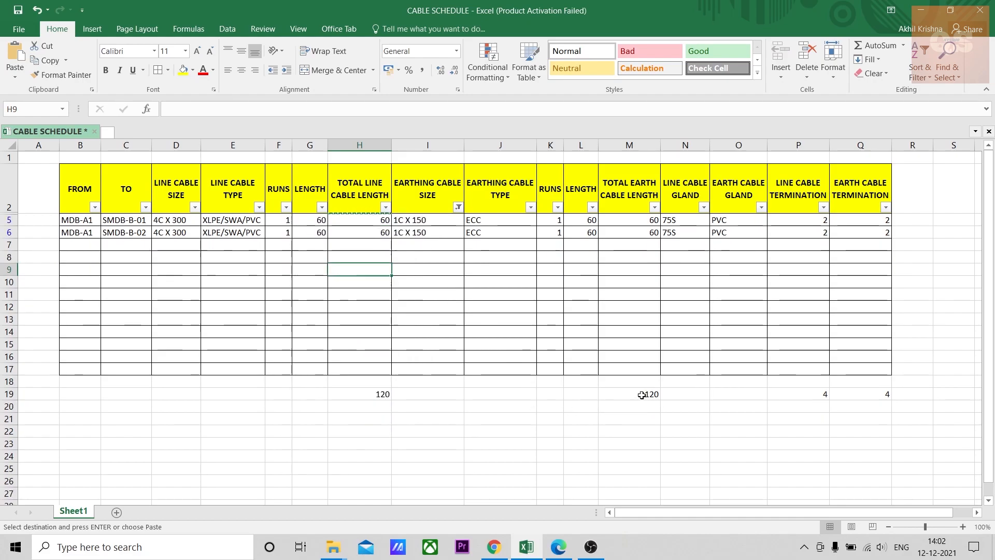
{"action": "left_click", "coordinate": [456, 206]}
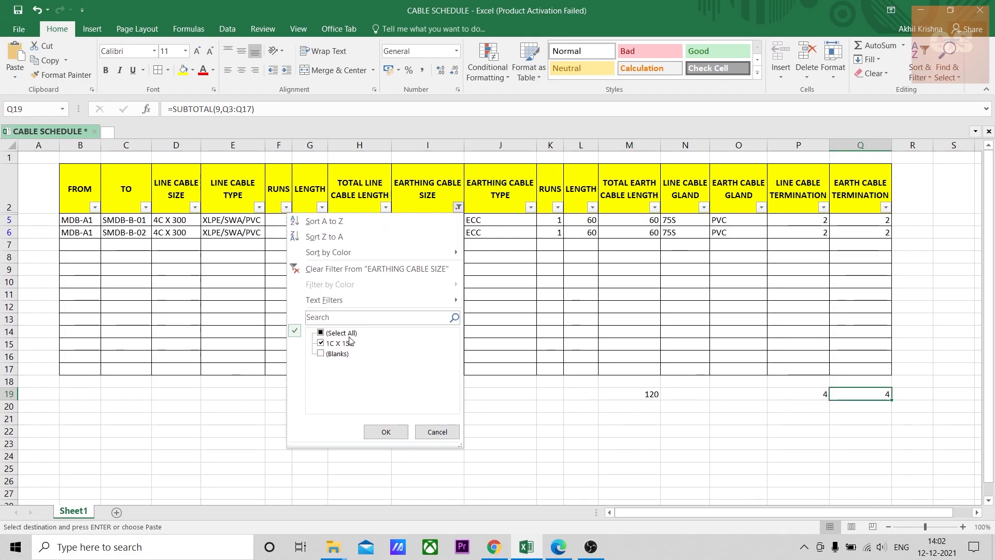
{"action": "left_click", "coordinate": [386, 431]}
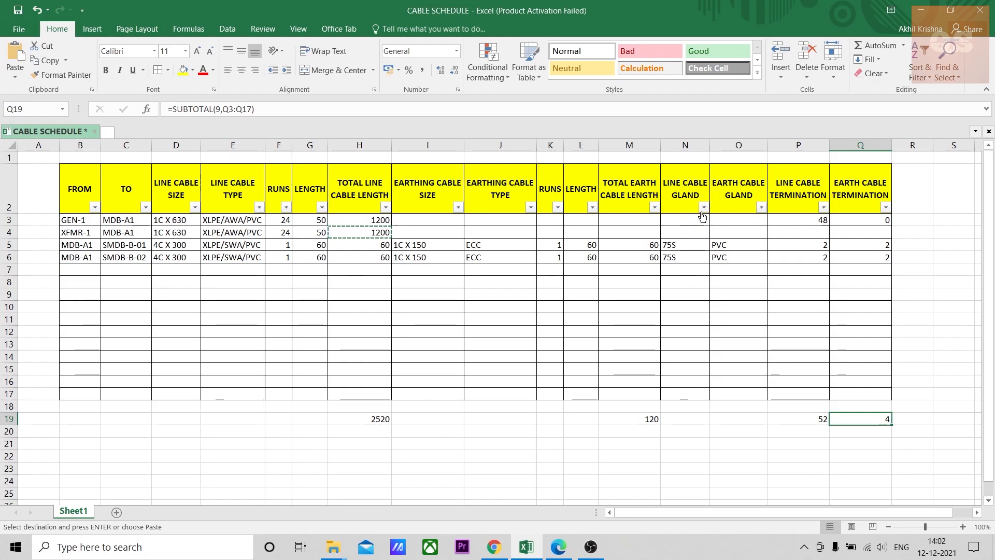
{"action": "left_click", "coordinate": [685, 417]}
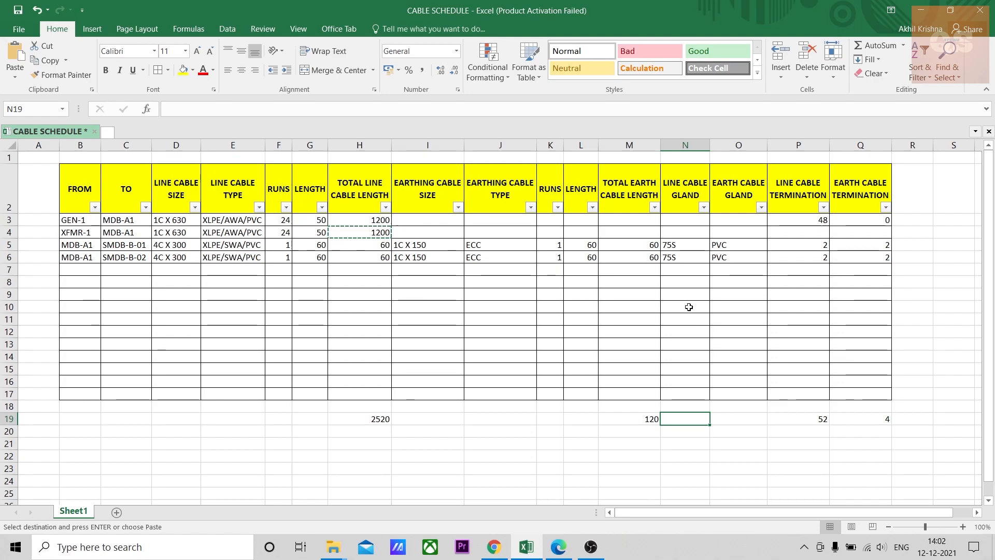
{"action": "mouse_move", "coordinate": [881, 408]}
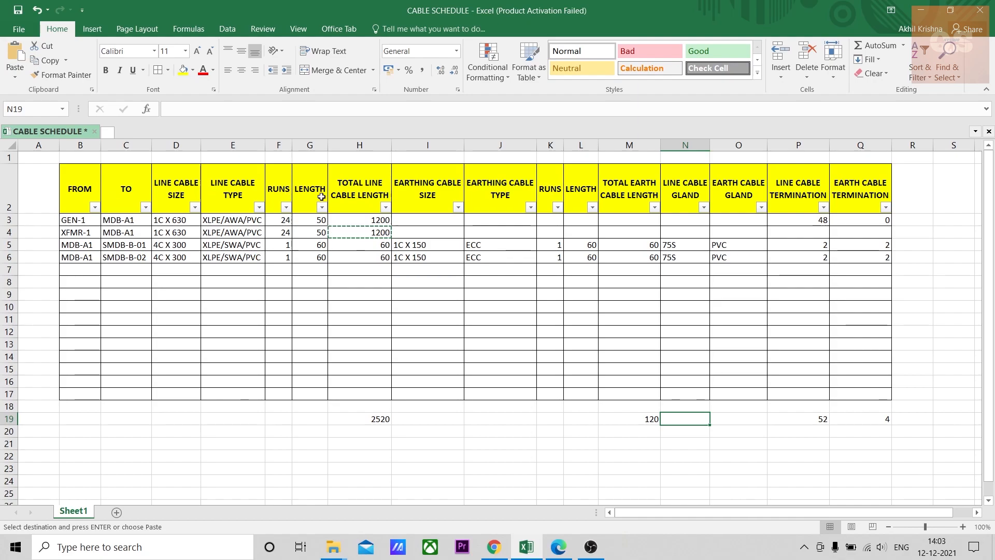
{"action": "mouse_move", "coordinate": [613, 213]}
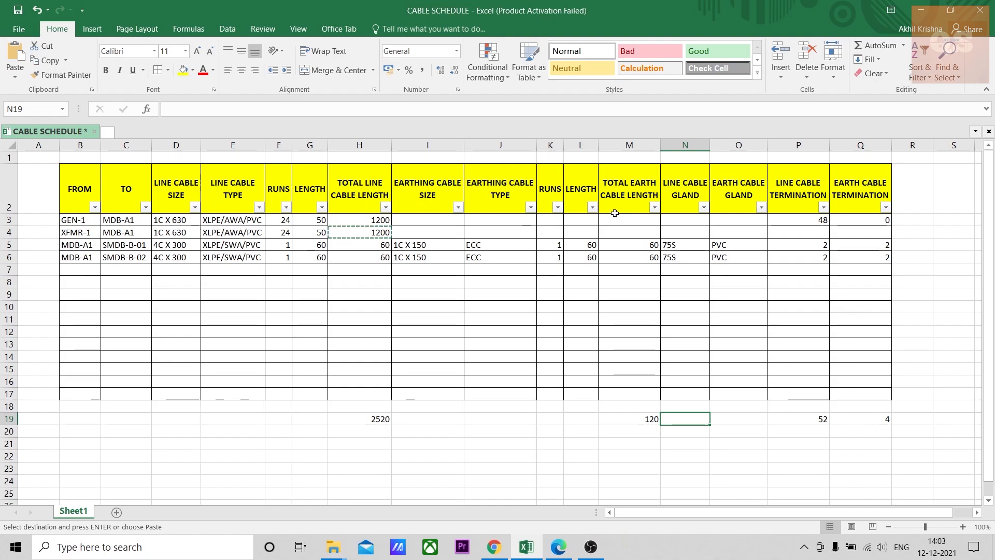